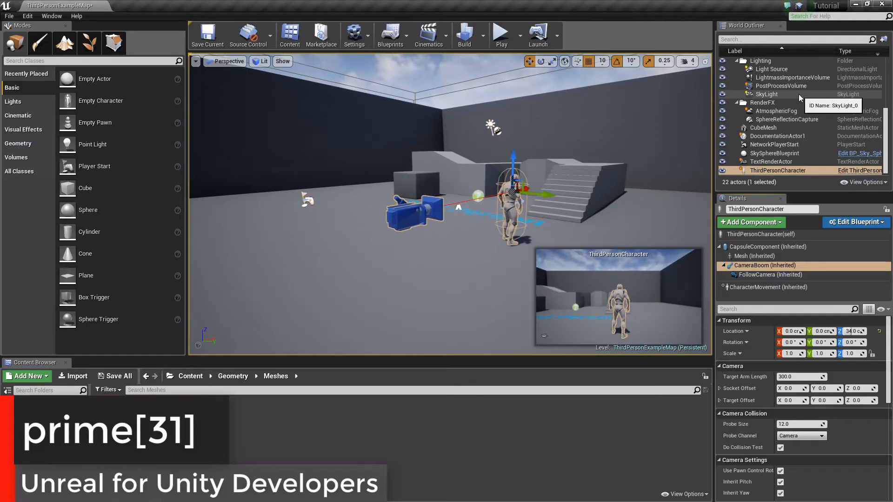
{"action": "mouse_move", "coordinate": [797, 119]}
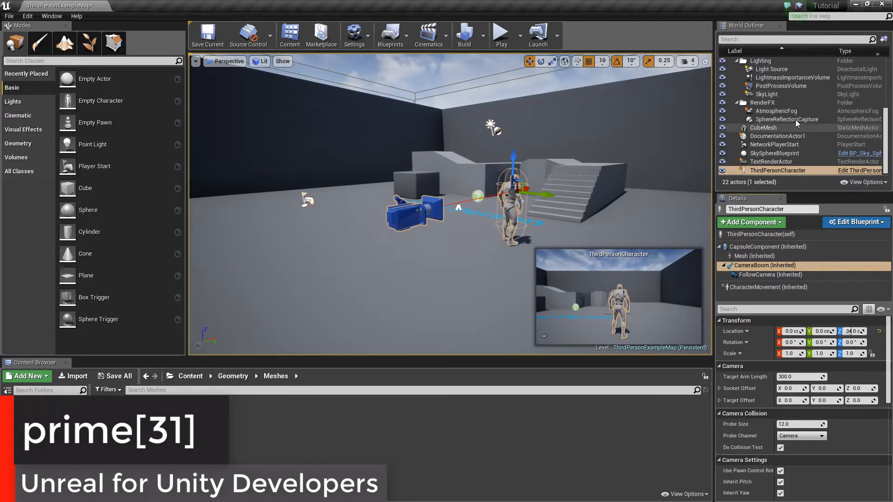
Step: Inspect the directional Light Source and the LightmassImportanceVolume in the World Outliner
{"action": "left_click", "coordinate": [771, 69]}
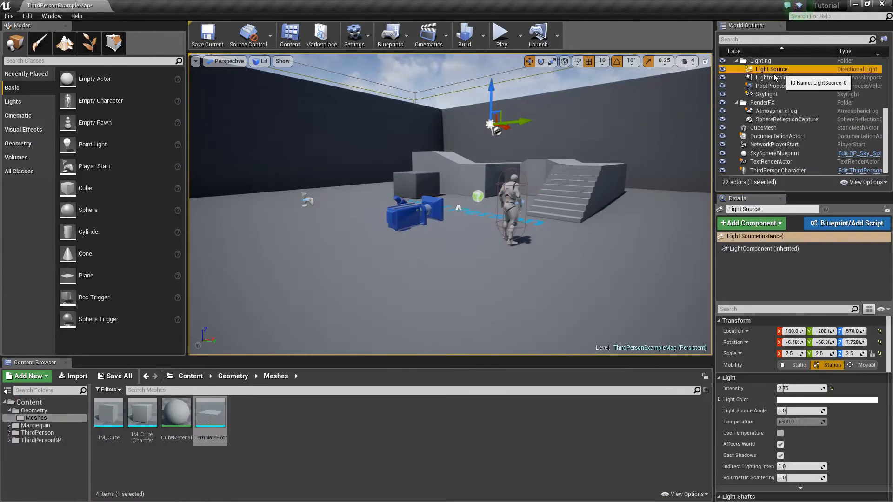
{"action": "left_click", "coordinate": [797, 77]}
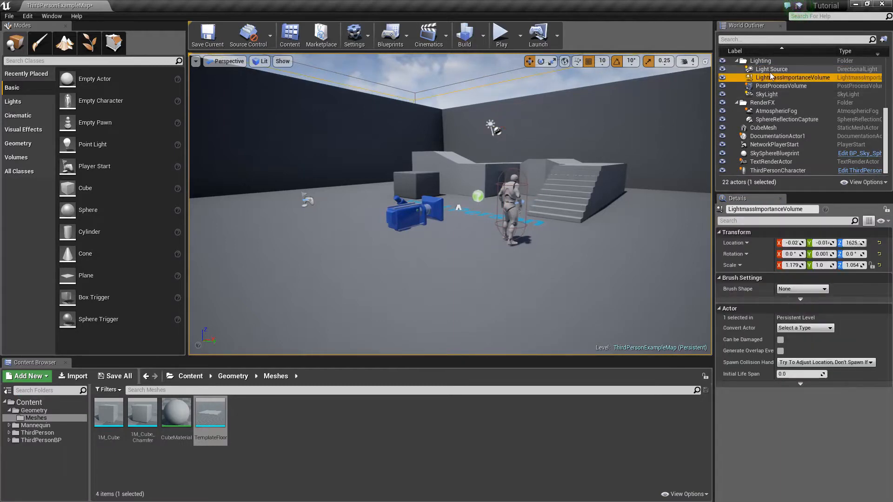
{"action": "left_click", "coordinate": [771, 69]}
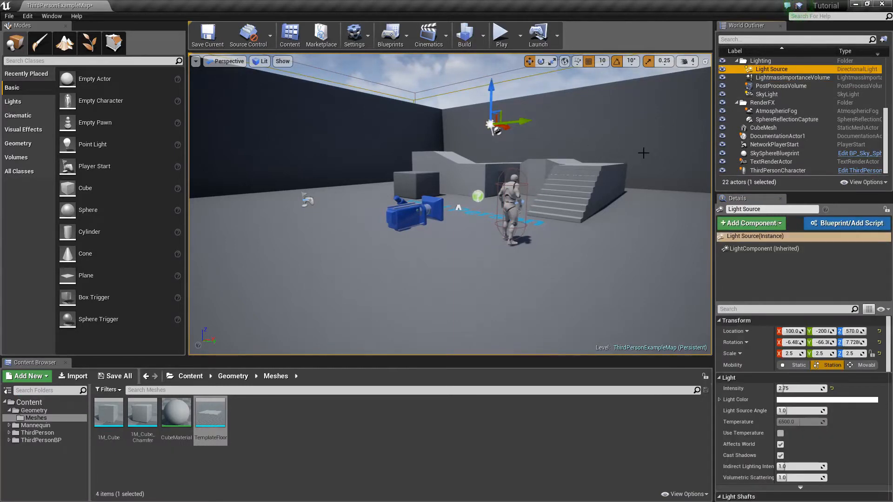
{"action": "mouse_move", "coordinate": [535, 124]}
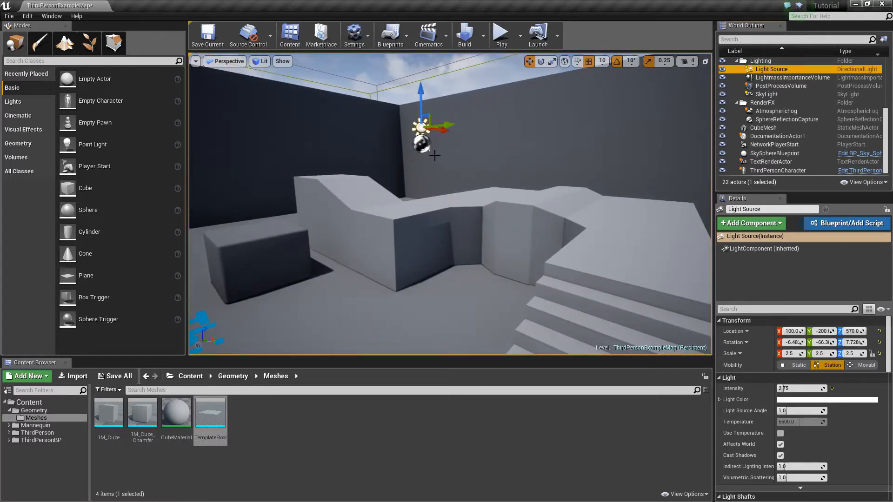
{"action": "mouse_move", "coordinate": [791, 77]}
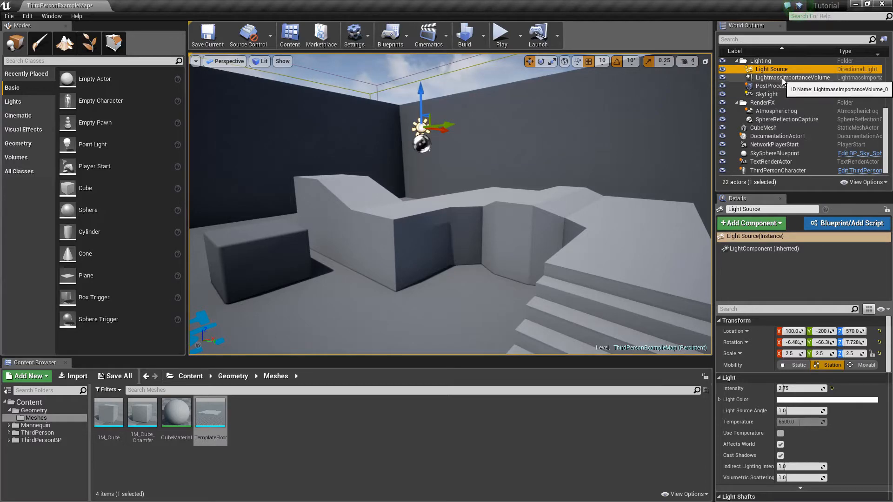
{"action": "right_click", "coordinate": [792, 77]}
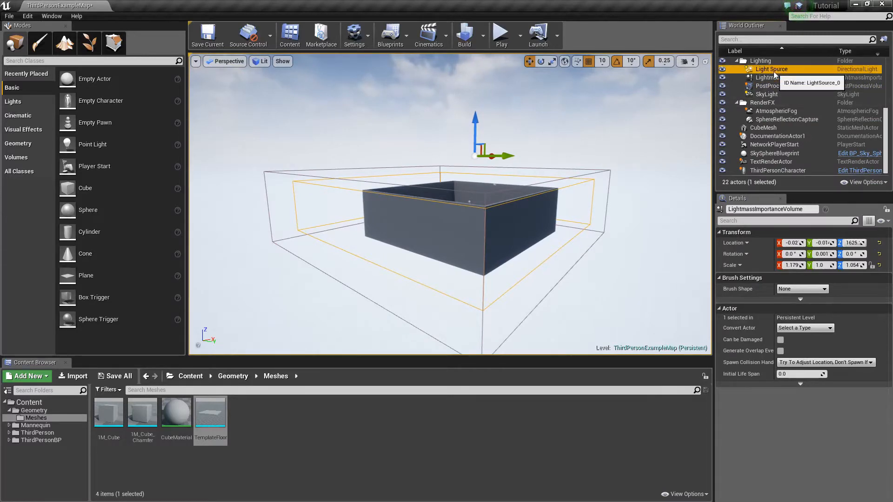
Step: Reselect the Light Source, then show the PostProcessVolume's settings in Details
{"action": "left_click", "coordinate": [771, 69]}
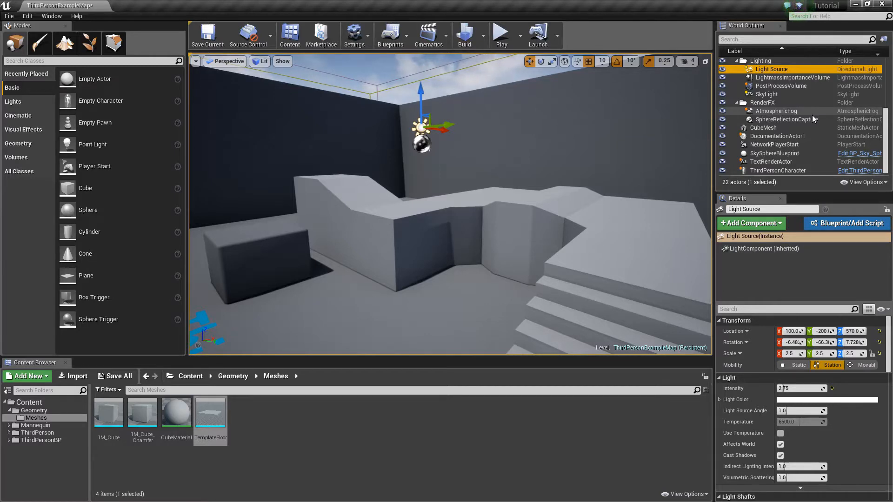
{"action": "mouse_move", "coordinate": [772, 69]}
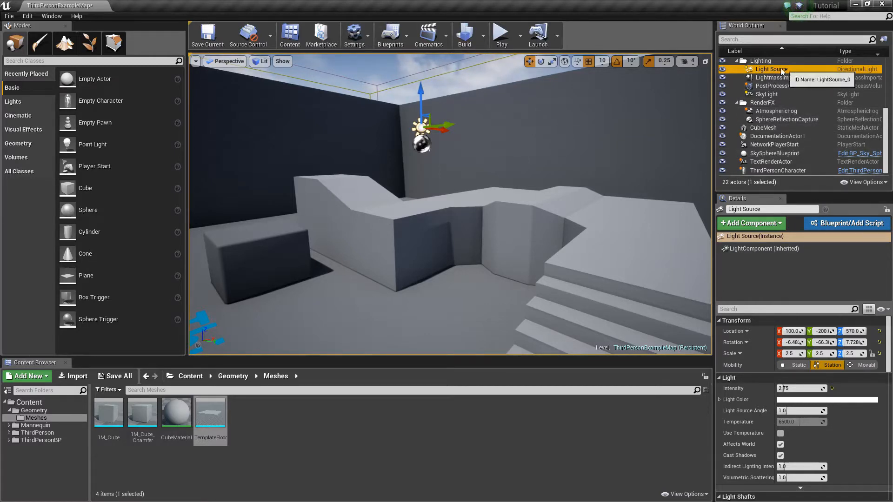
{"action": "mouse_move", "coordinate": [774, 79]}
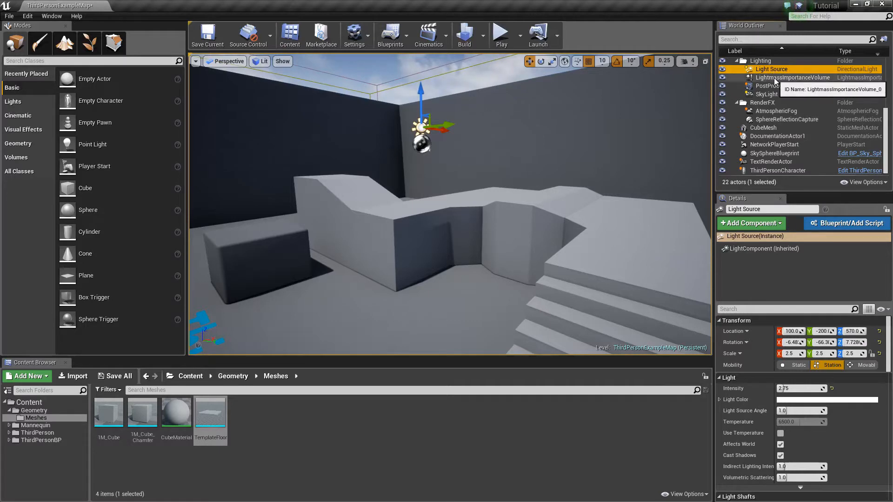
{"action": "left_click", "coordinate": [786, 85]}
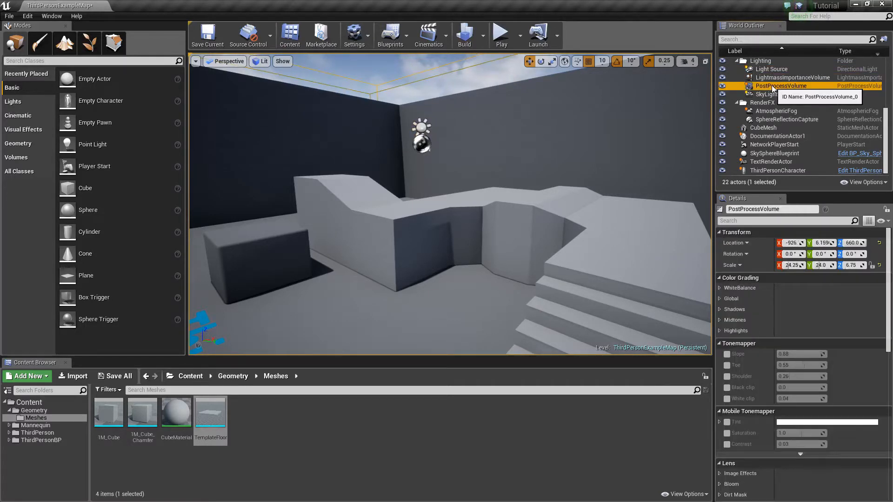
{"action": "mouse_move", "coordinate": [862, 108]}
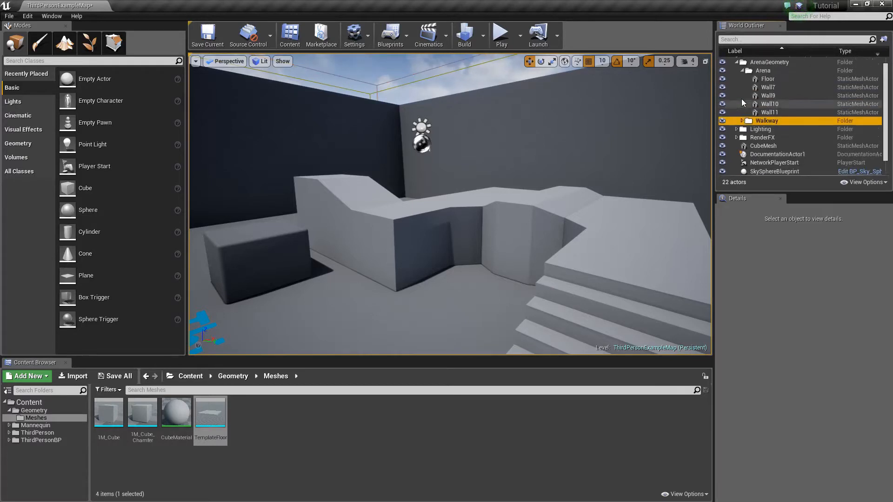
Step: Expand ArenaGeometry > Arena and bring up CubeMesh's actions to move it into the Arena folder
{"action": "left_click", "coordinate": [736, 69]}
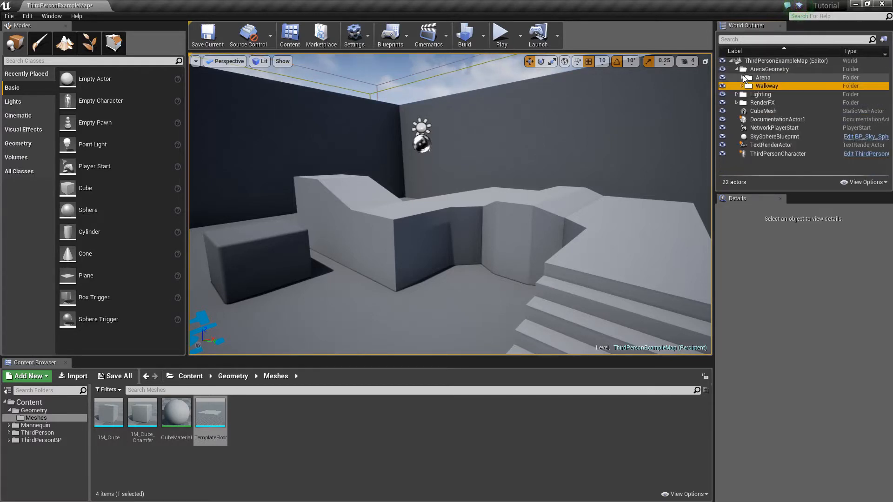
{"action": "left_click", "coordinate": [735, 77]}
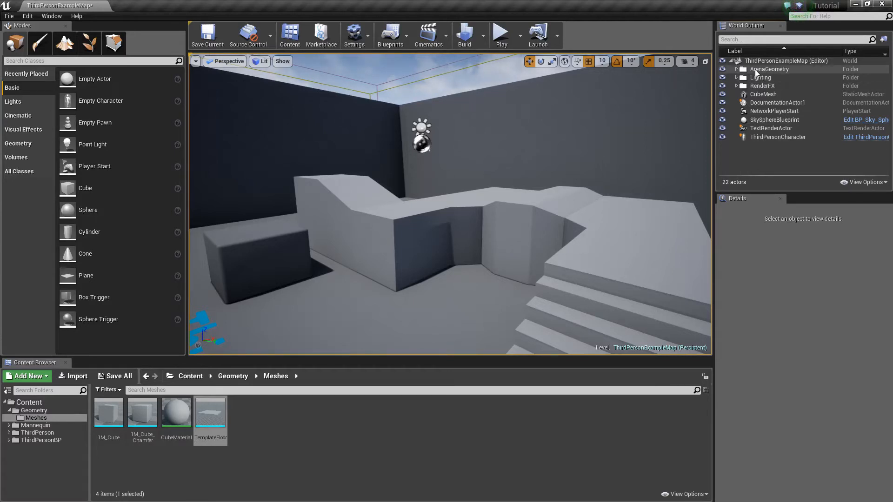
{"action": "left_click", "coordinate": [735, 69]}
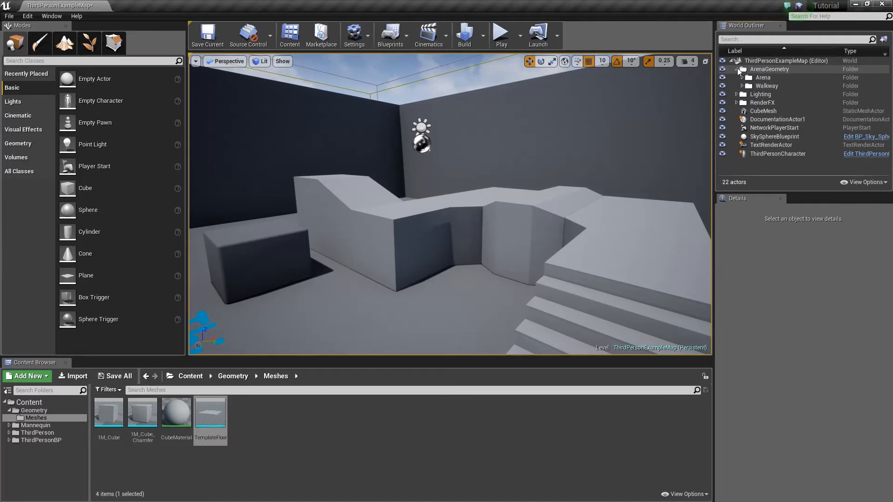
{"action": "left_click", "coordinate": [742, 77]}
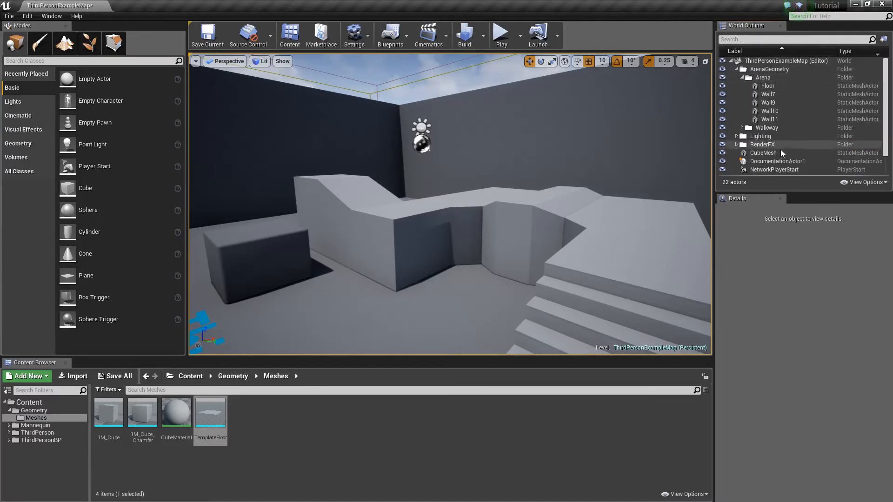
{"action": "scroll", "scroll_direction": "down", "scroll_amount": 3}
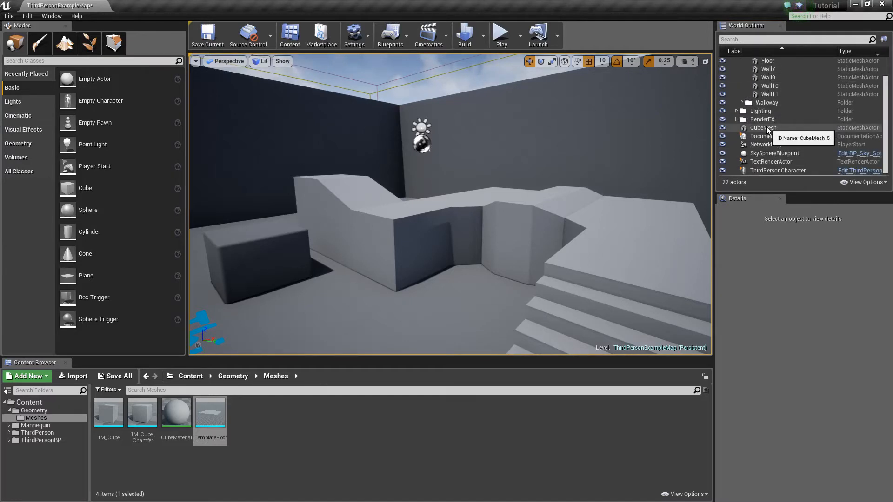
{"action": "right_click", "coordinate": [763, 128]}
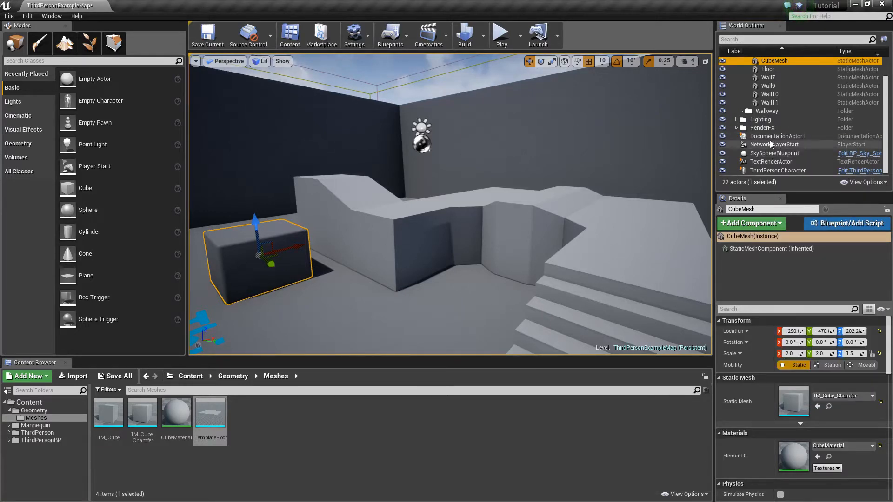
{"action": "mouse_move", "coordinate": [885, 42]}
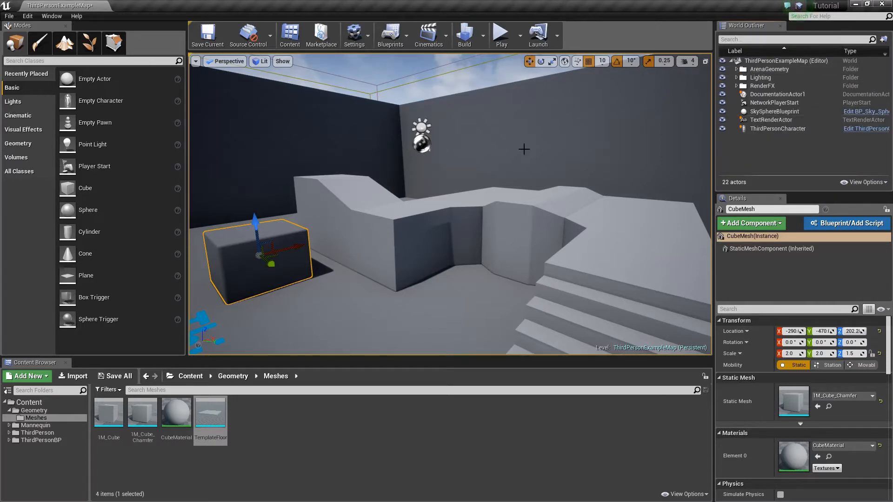
{"action": "mouse_move", "coordinate": [248, 35]}
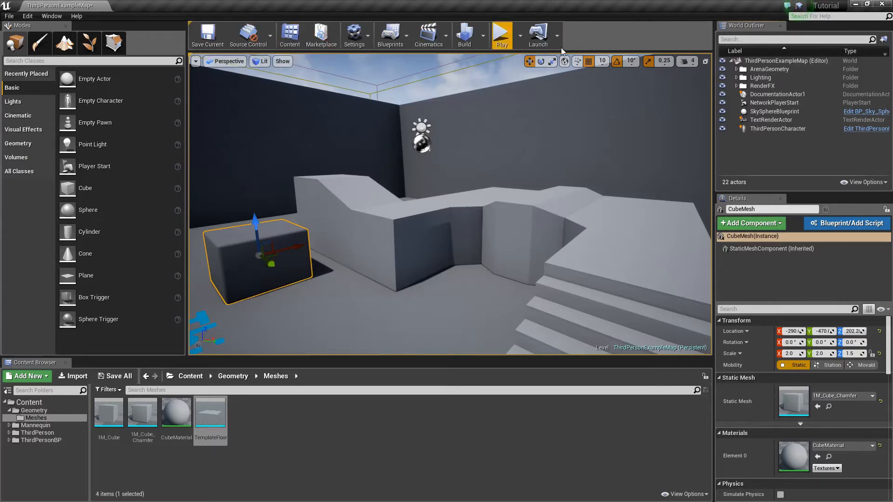
{"action": "mouse_move", "coordinate": [760, 31]}
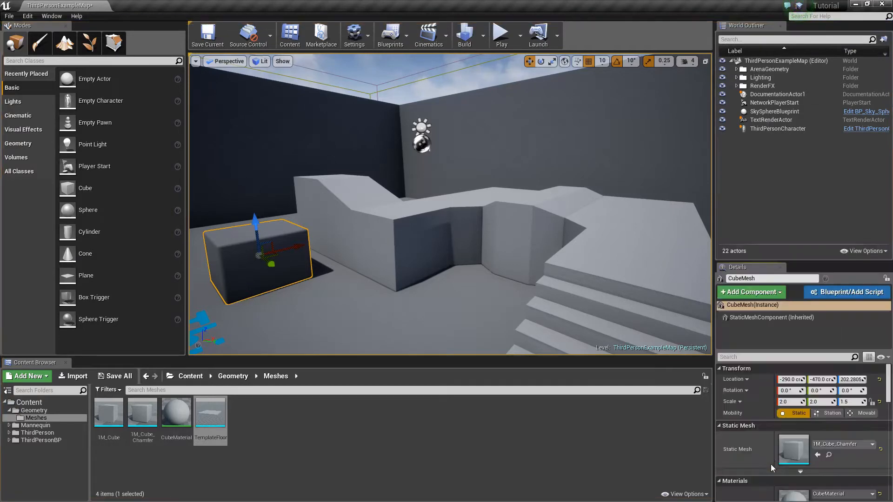
Step: Enlarge the World Outliner so the Details panel starts lower down
{"action": "scroll", "scroll_direction": "down", "scroll_amount": 3}
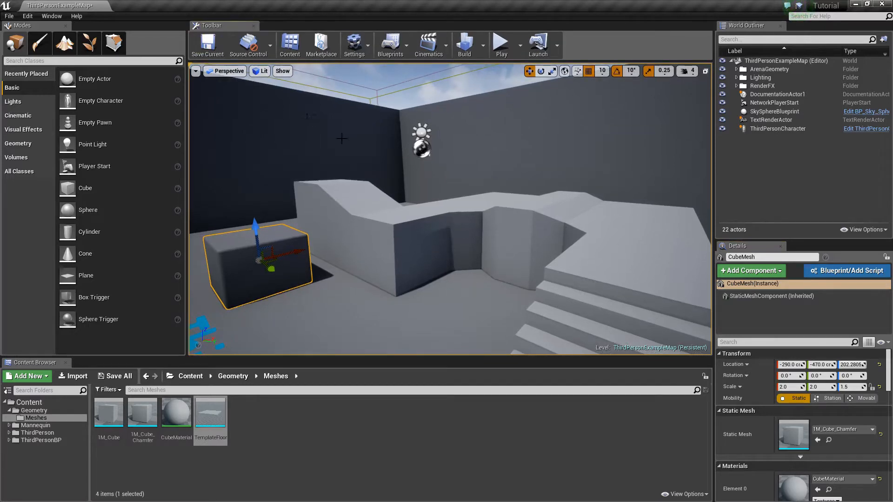
{"action": "right_click", "coordinate": [211, 25]}
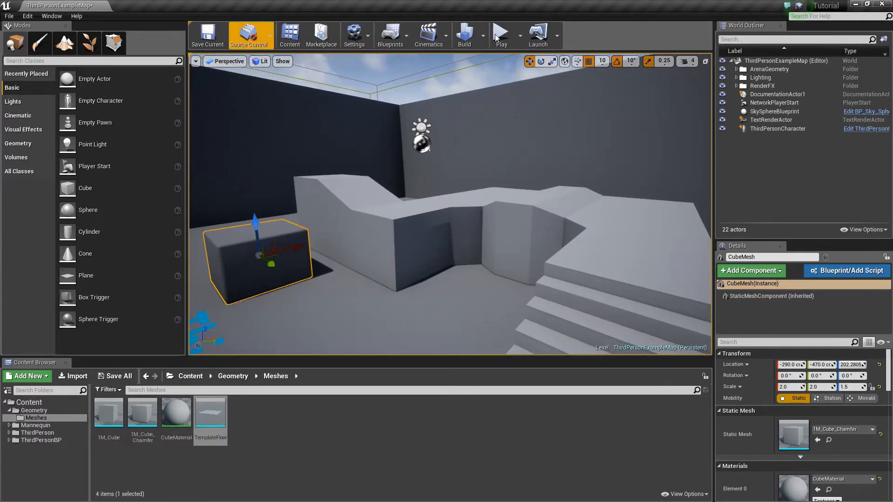
{"action": "mouse_move", "coordinate": [653, 22]}
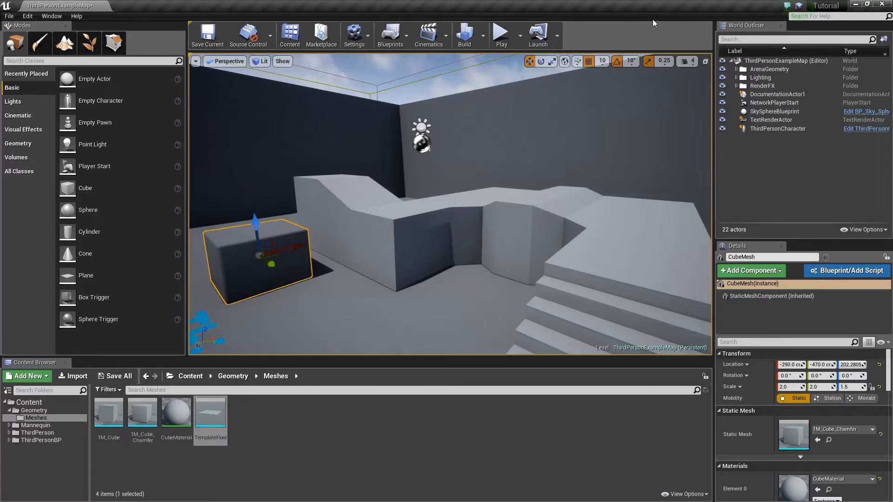
{"action": "mouse_move", "coordinate": [605, 51]}
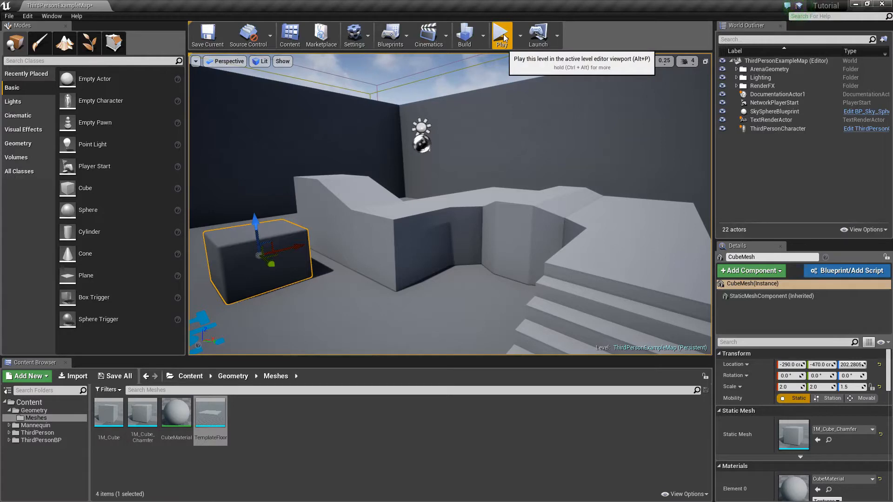
{"action": "mouse_move", "coordinate": [637, 25]}
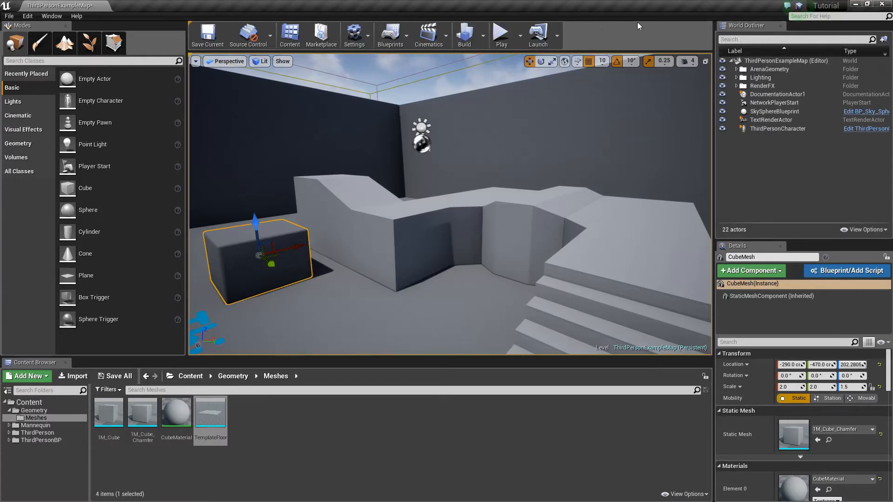
{"action": "mouse_move", "coordinate": [596, 46]}
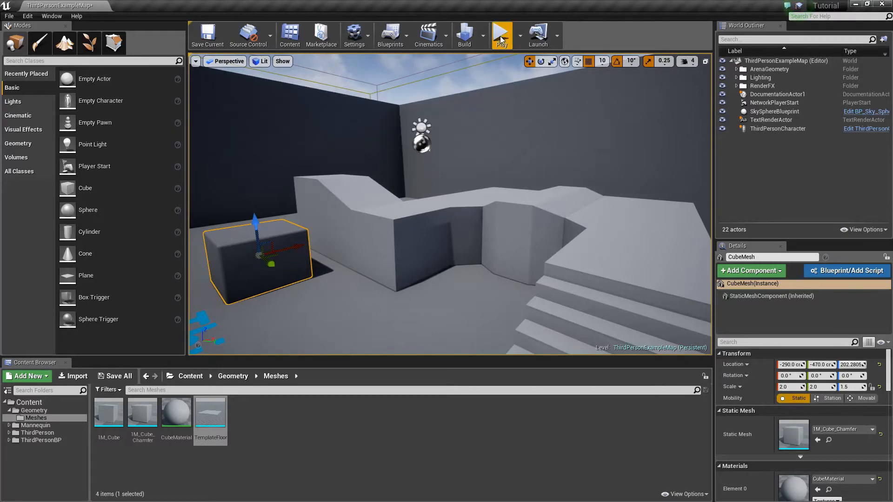
Step: Play the level in the viewport, then stop the session to resume editing
{"action": "left_click", "coordinate": [499, 33]}
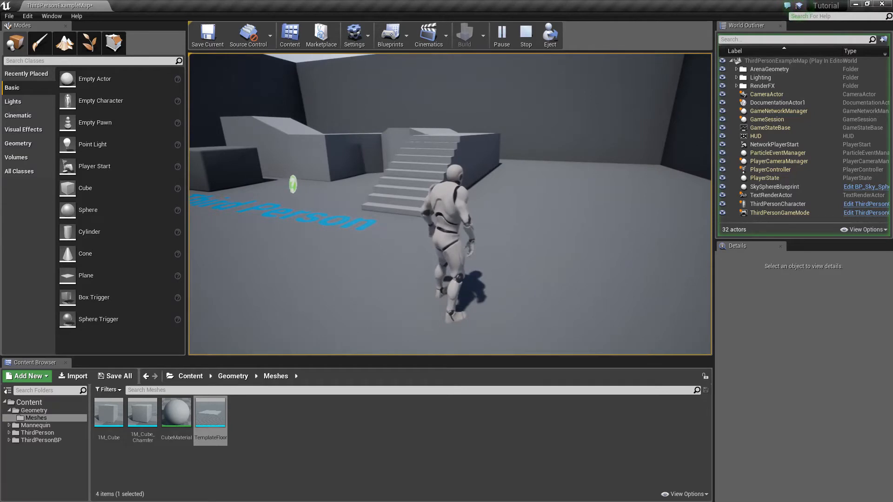
{"action": "left_click", "coordinate": [524, 35]}
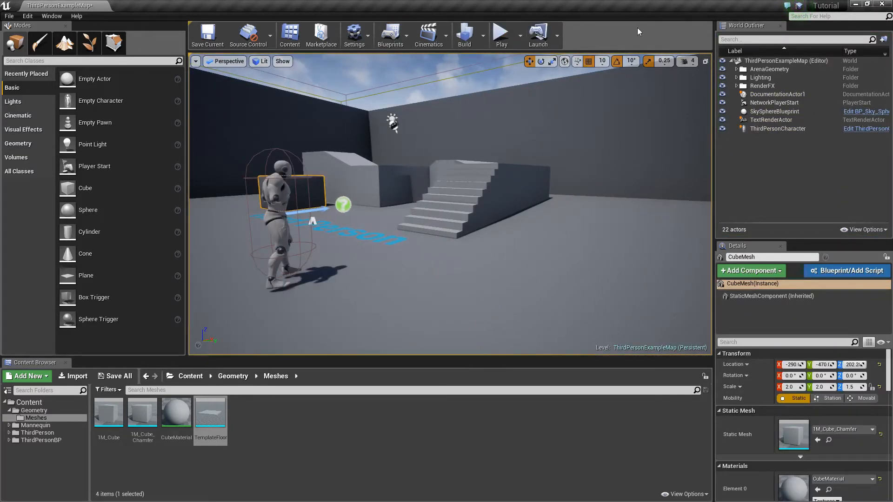
{"action": "mouse_move", "coordinate": [629, 44]}
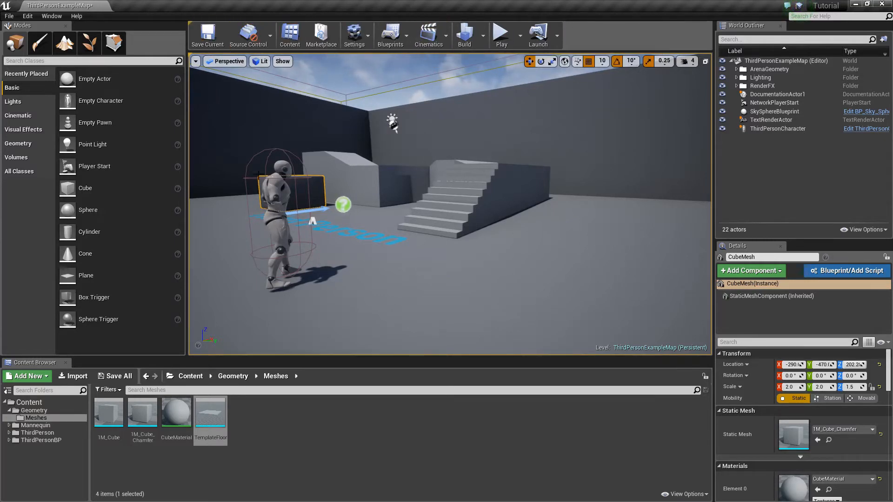
{"action": "left_click", "coordinate": [354, 34]}
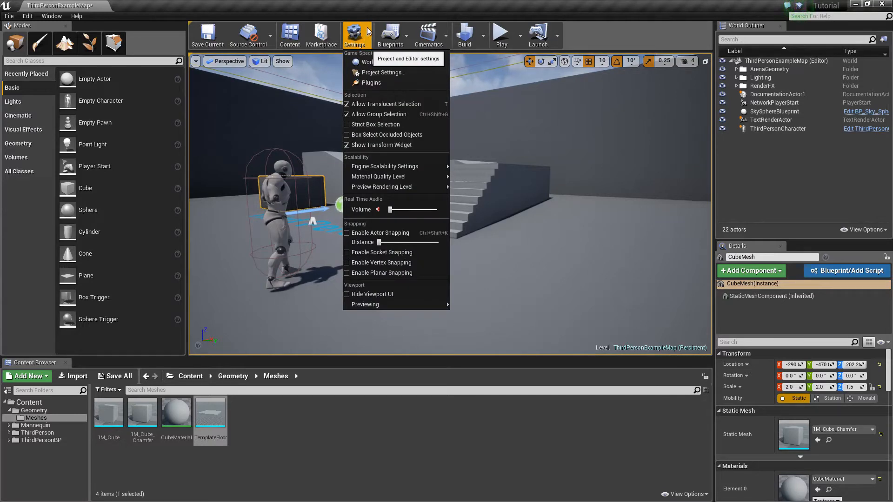
{"action": "mouse_move", "coordinate": [383, 73]}
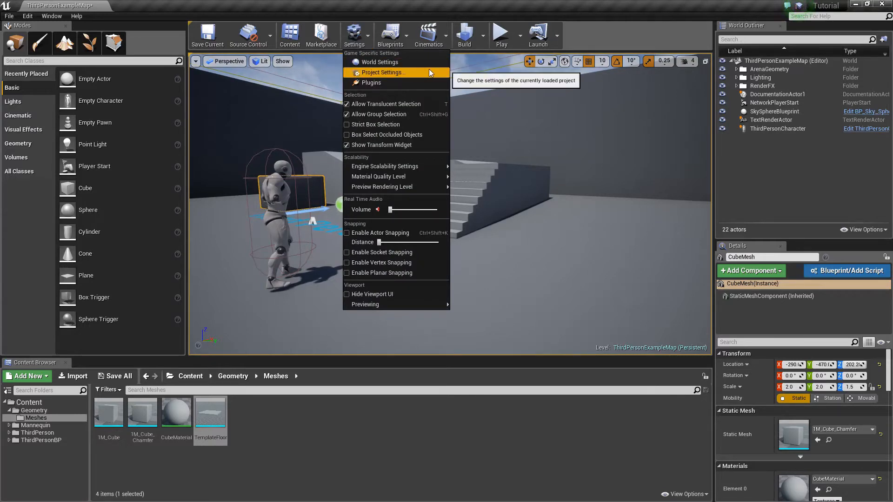
{"action": "mouse_move", "coordinate": [399, 73]}
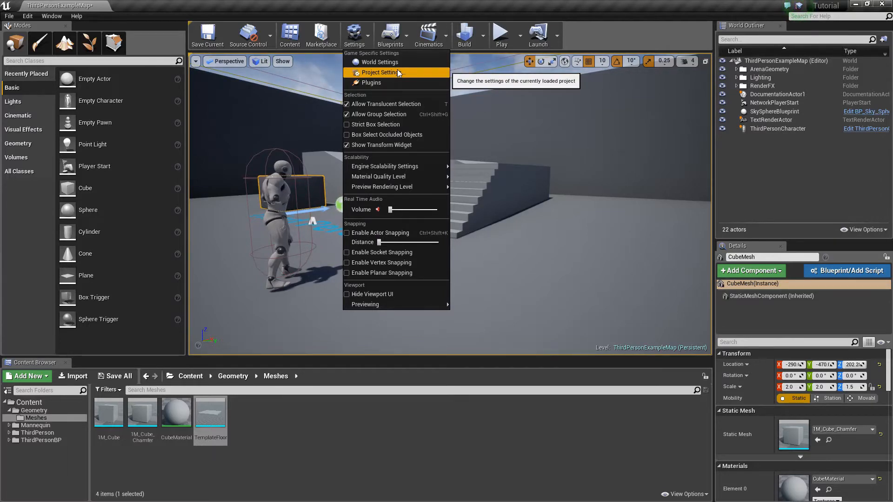
{"action": "mouse_move", "coordinate": [612, 46]}
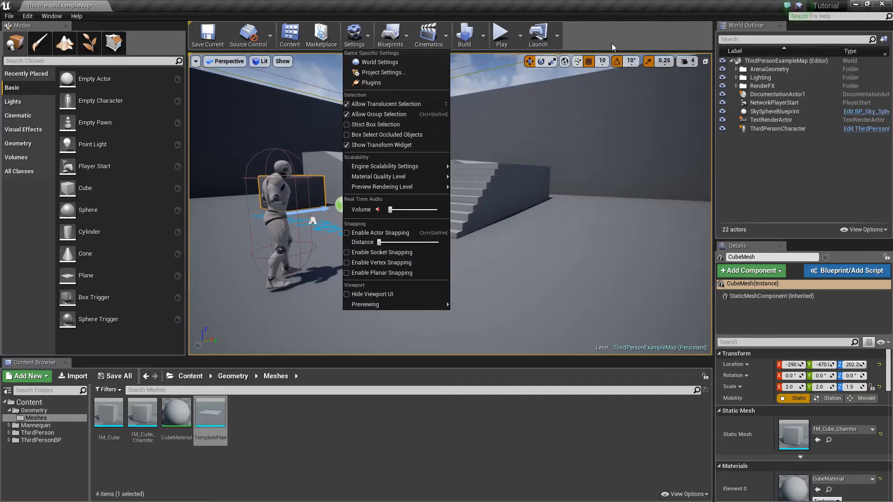
{"action": "left_click", "coordinate": [636, 40]}
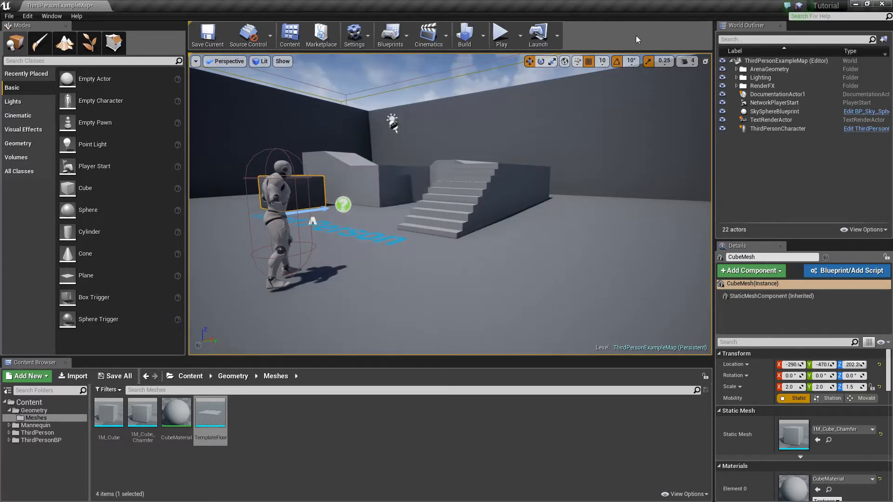
{"action": "mouse_move", "coordinate": [456, 139]}
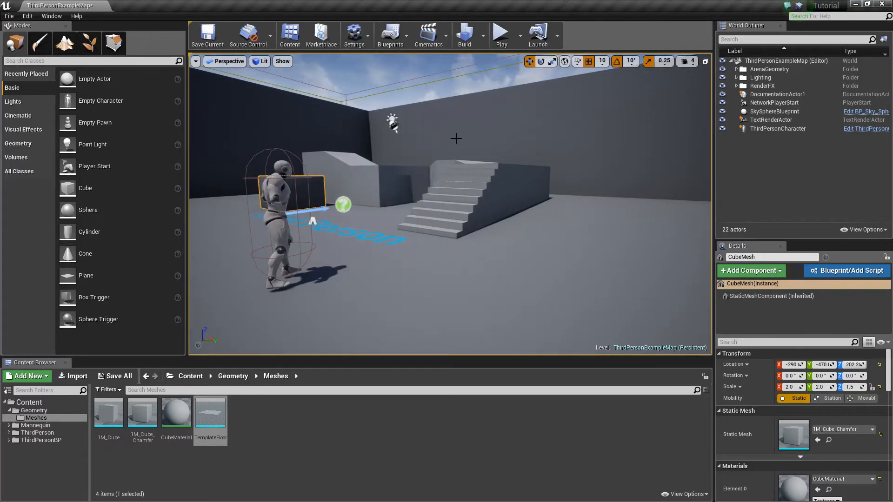
{"action": "mouse_move", "coordinate": [489, 201]}
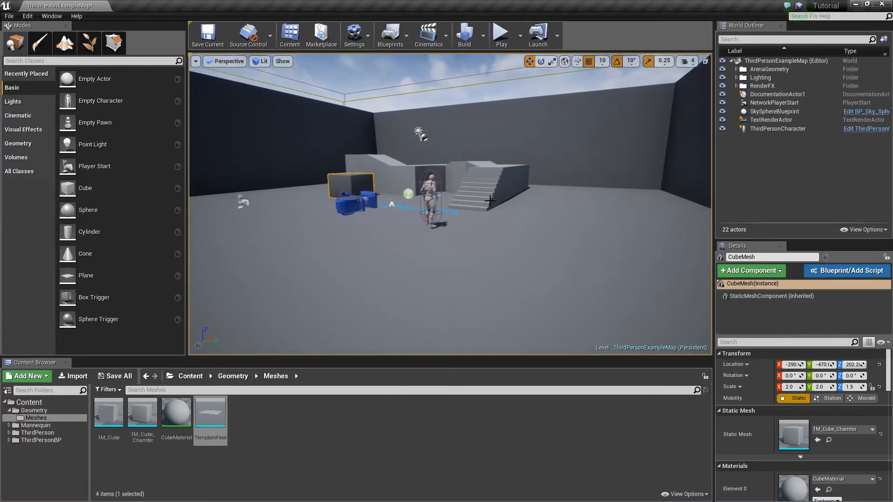
{"action": "mouse_move", "coordinate": [524, 194]}
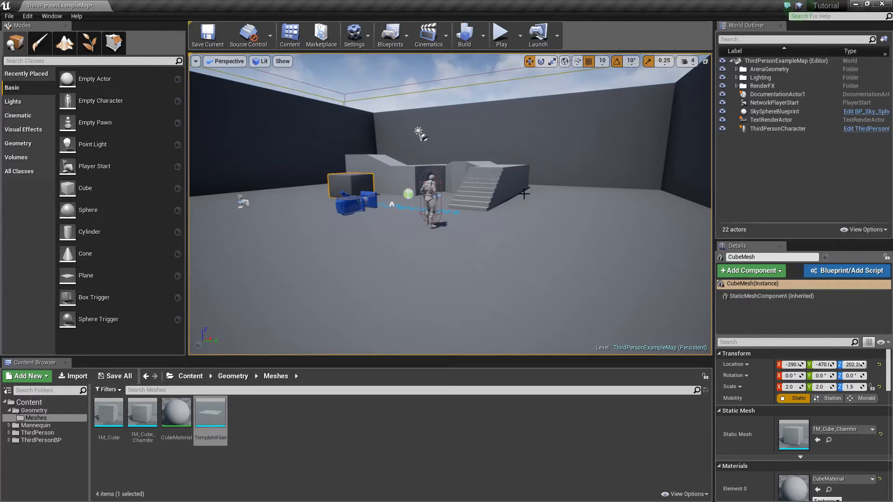
{"action": "mouse_move", "coordinate": [542, 201]}
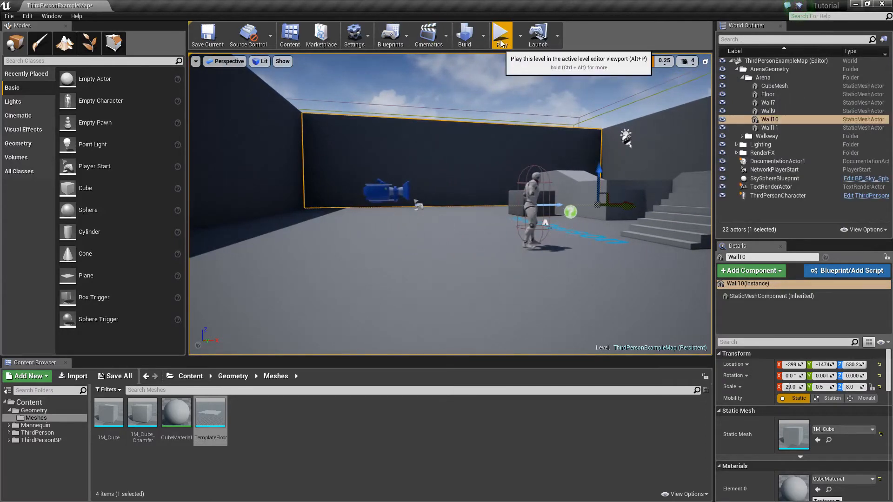
{"action": "left_click", "coordinate": [500, 34]}
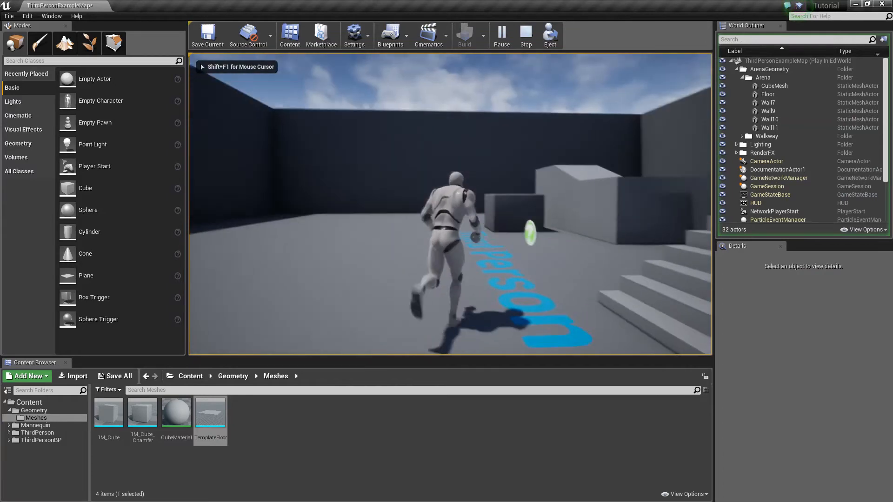
{"action": "left_click", "coordinate": [525, 35]}
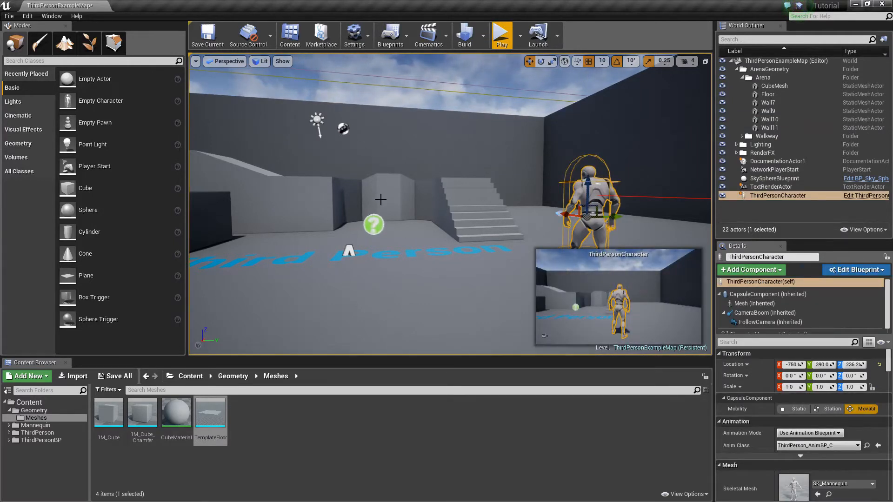
Step: Select Bump_StaticMesh, move it with the translate gizmo and switch to rotating it
{"action": "left_click", "coordinate": [783, 144]}
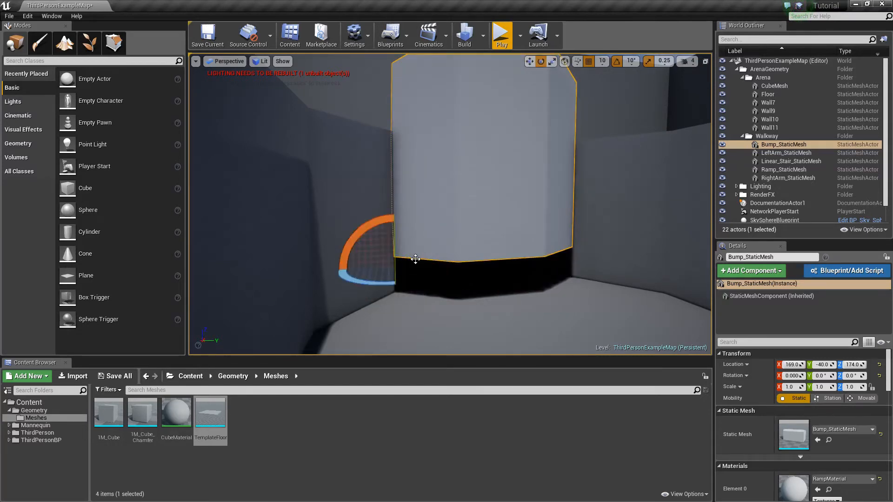
{"action": "left_click", "coordinate": [550, 61]}
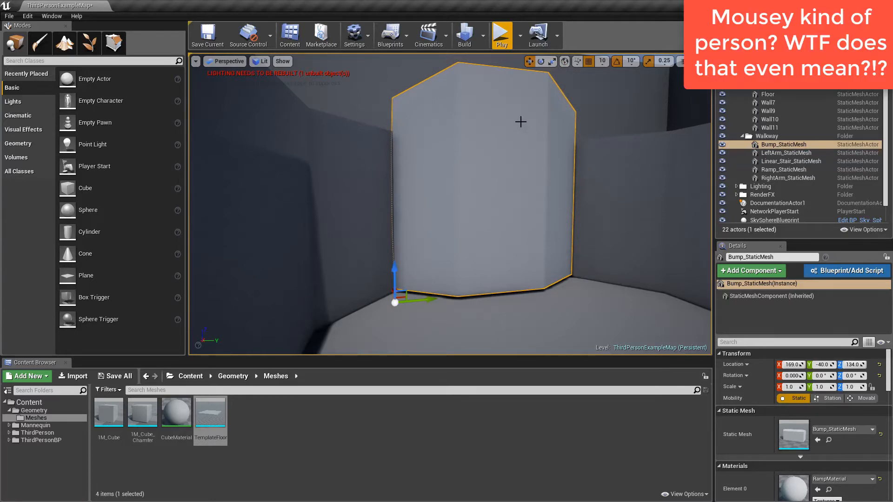
{"action": "mouse_move", "coordinate": [541, 62]}
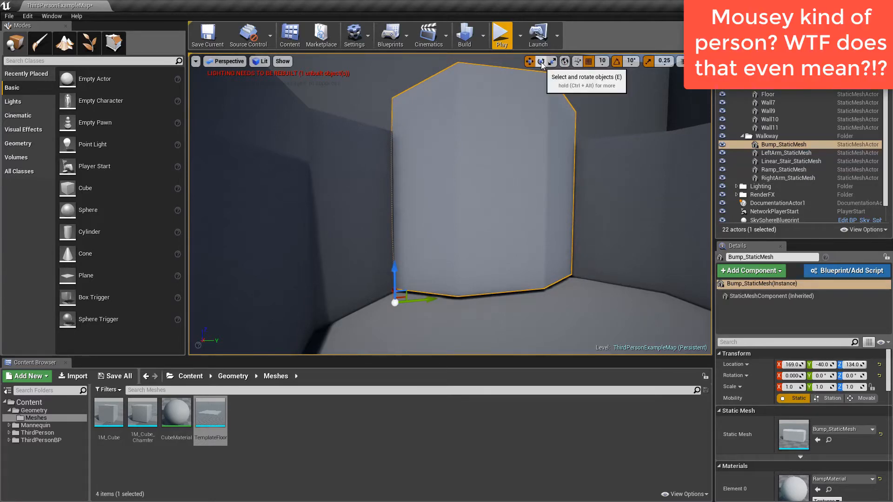
{"action": "left_click", "coordinate": [541, 60]}
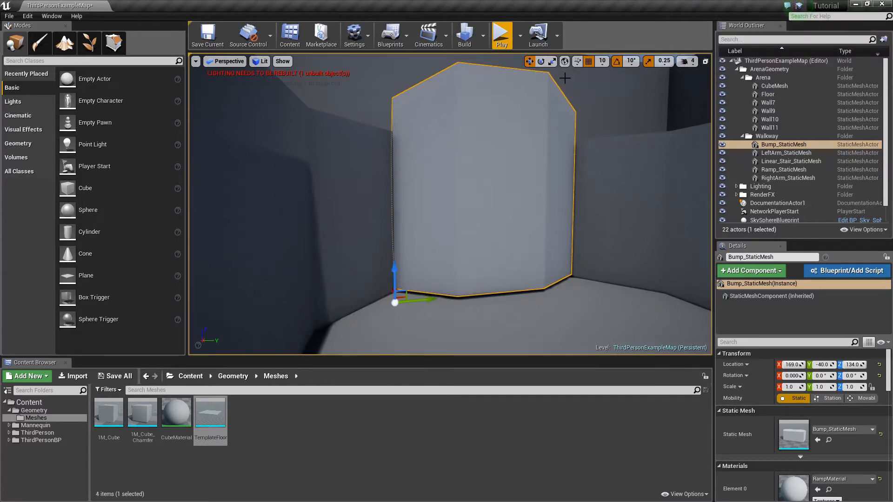
{"action": "mouse_move", "coordinate": [563, 61]}
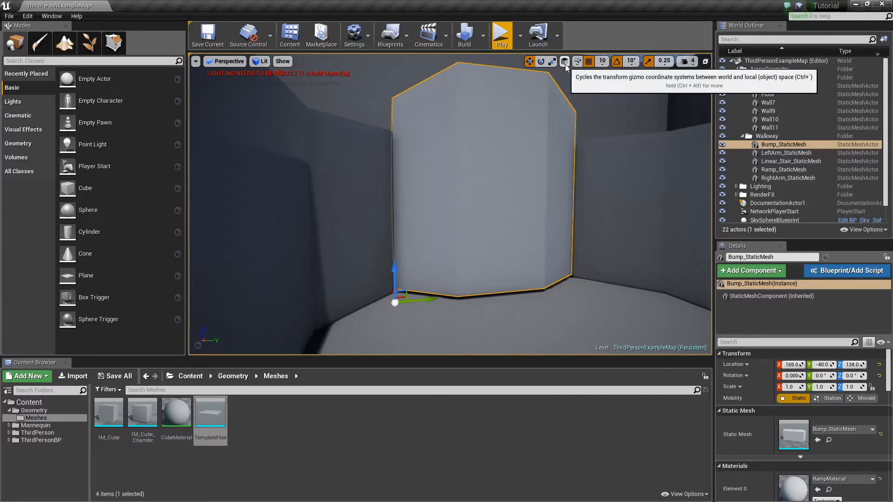
Step: Toggle the transform gizmo between world and local space and back
{"action": "left_click", "coordinate": [540, 61]}
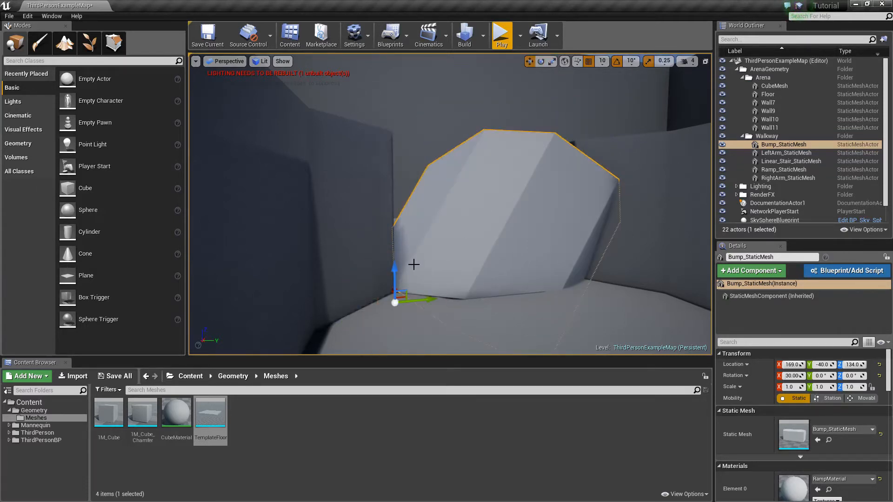
{"action": "mouse_move", "coordinate": [564, 60]}
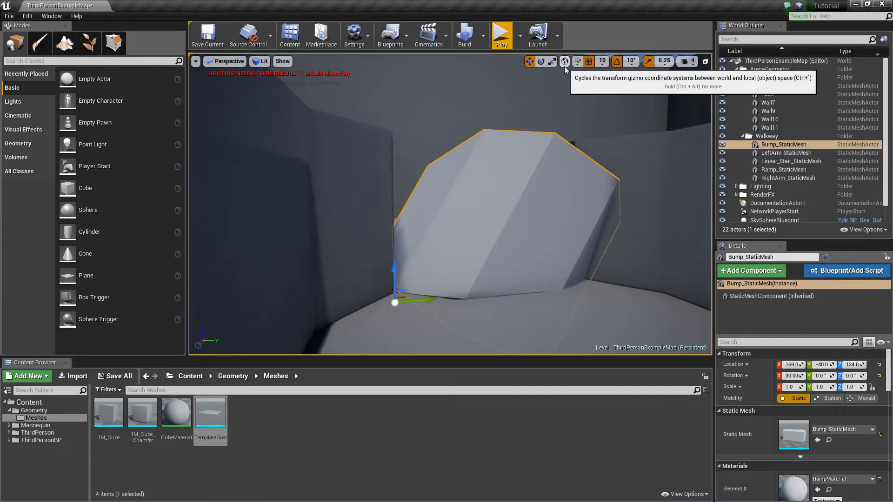
{"action": "left_click", "coordinate": [564, 61]}
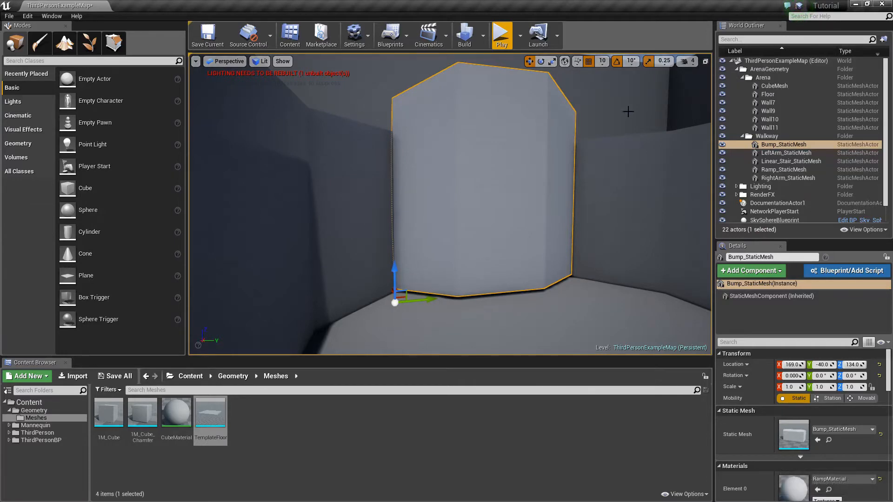
{"action": "mouse_move", "coordinate": [528, 194]}
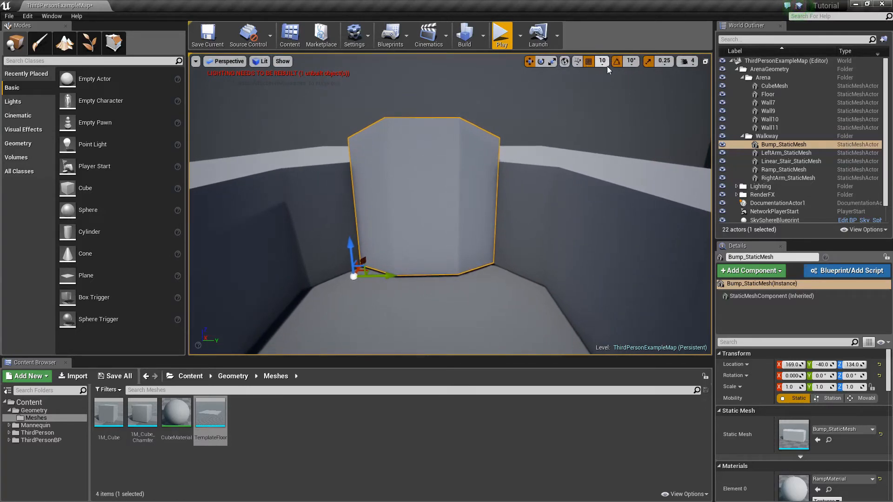
{"action": "mouse_move", "coordinate": [588, 61]}
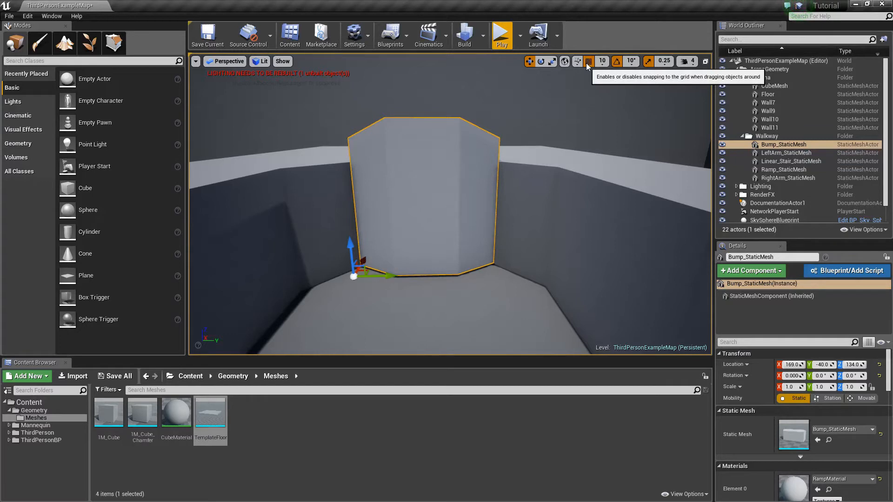
{"action": "mouse_move", "coordinate": [617, 61]}
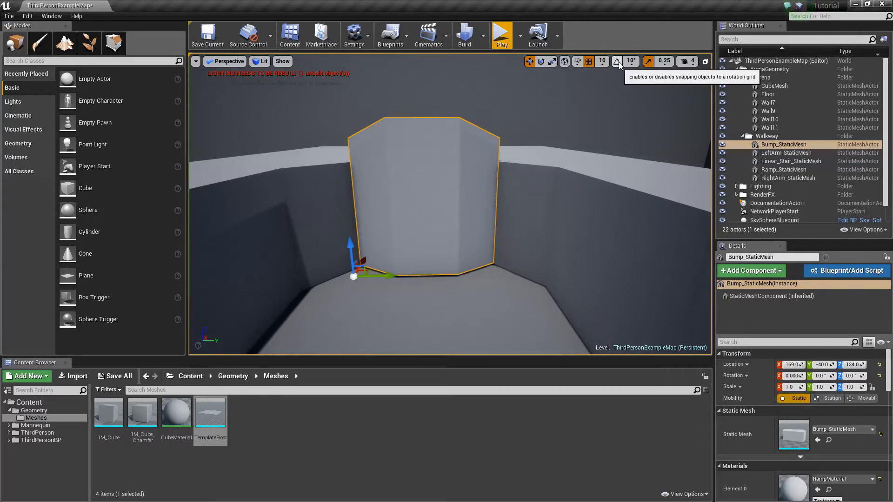
{"action": "mouse_move", "coordinate": [648, 60]}
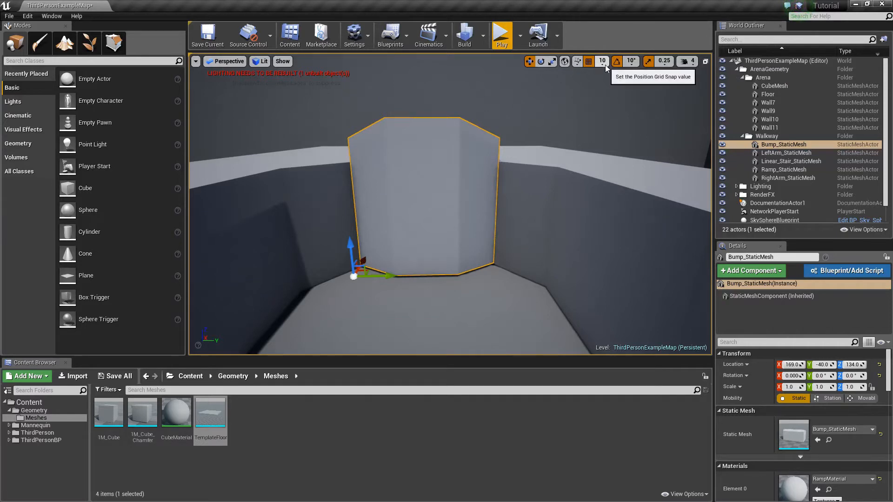
Step: Set the position grid snap size to 100 units
{"action": "left_click", "coordinate": [601, 61]}
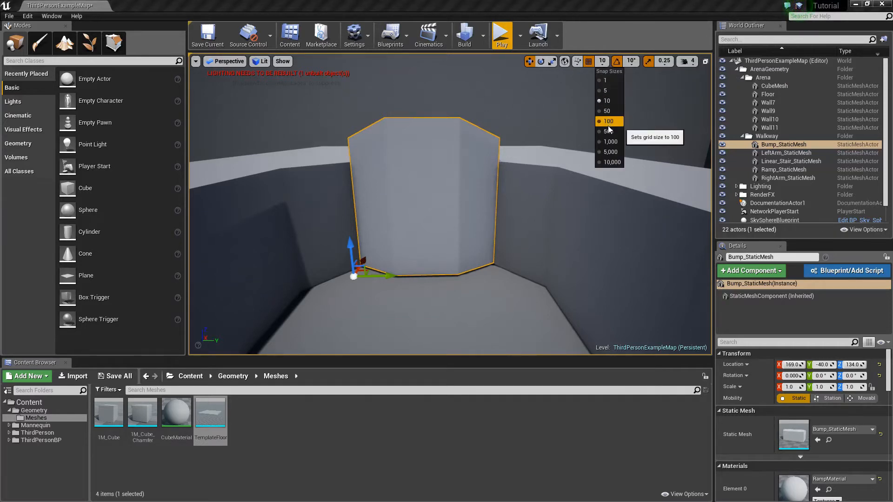
{"action": "left_click", "coordinate": [606, 121]}
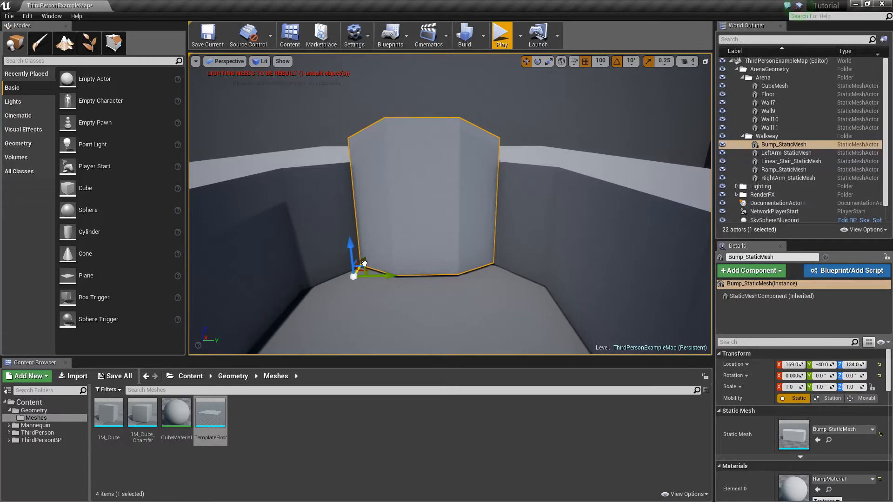
{"action": "mouse_move", "coordinate": [507, 200]}
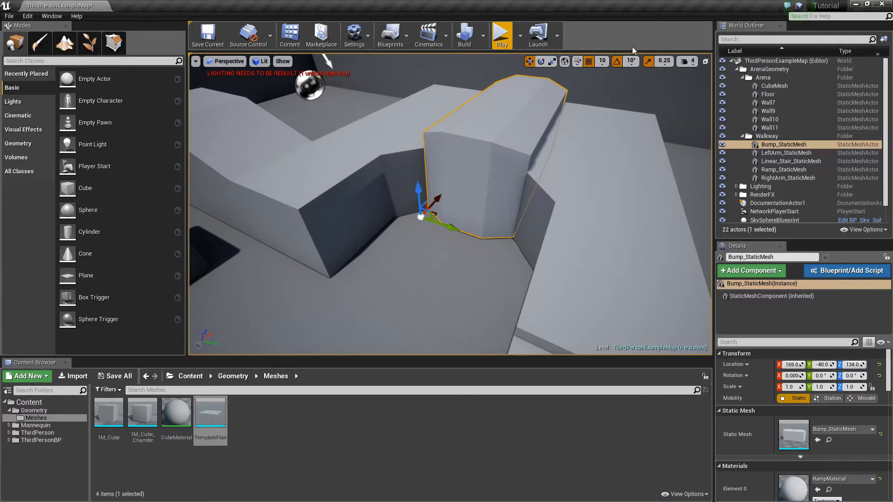
Step: Try 45° rotation snapping, then set it back to 10° steps
{"action": "left_click", "coordinate": [629, 61]}
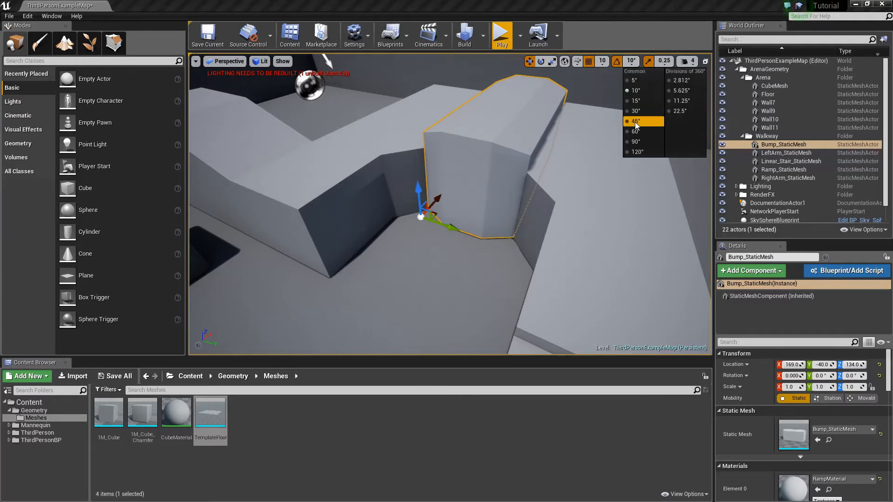
{"action": "left_click", "coordinate": [635, 121]}
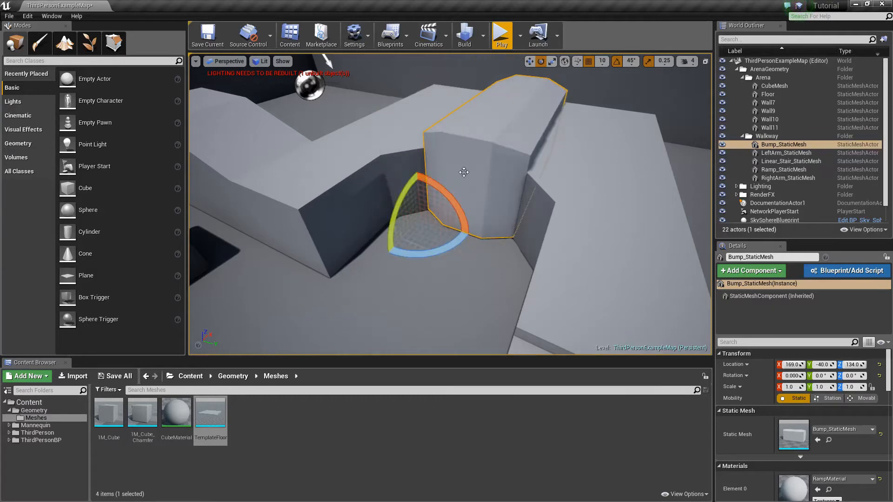
{"action": "left_click", "coordinate": [631, 61]}
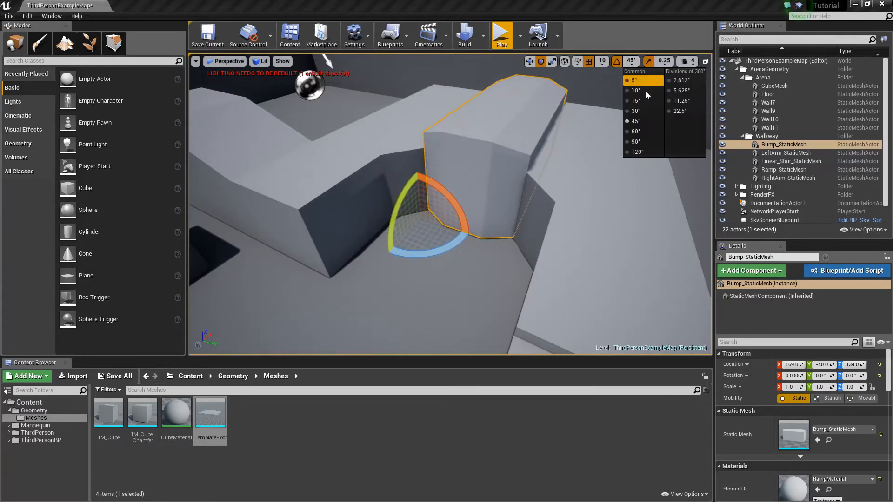
{"action": "left_click", "coordinate": [635, 90]}
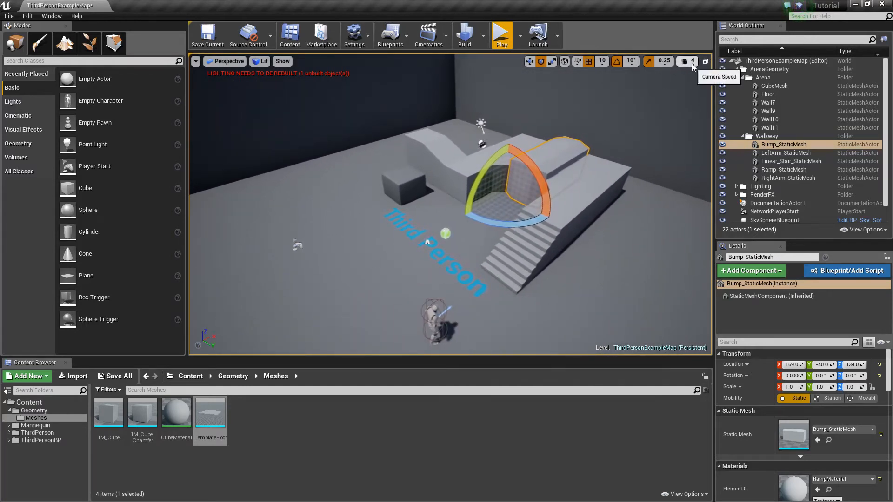
{"action": "left_click", "coordinate": [693, 61]}
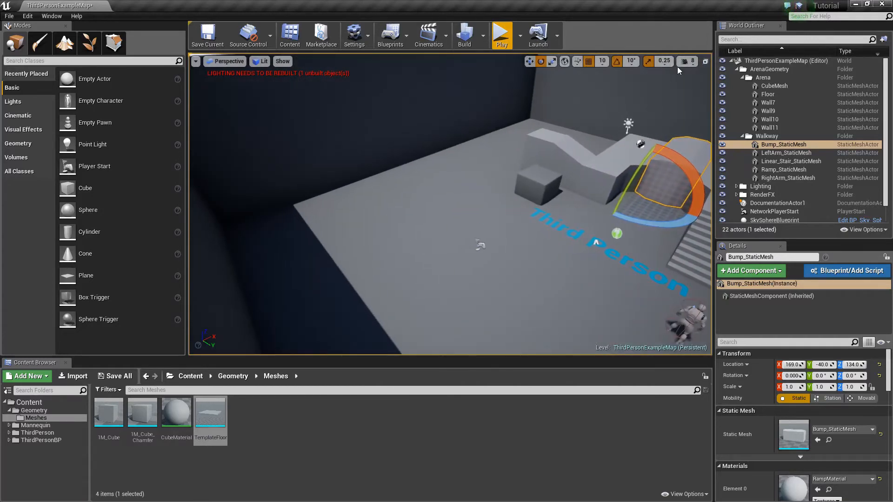
{"action": "left_click", "coordinate": [687, 62]}
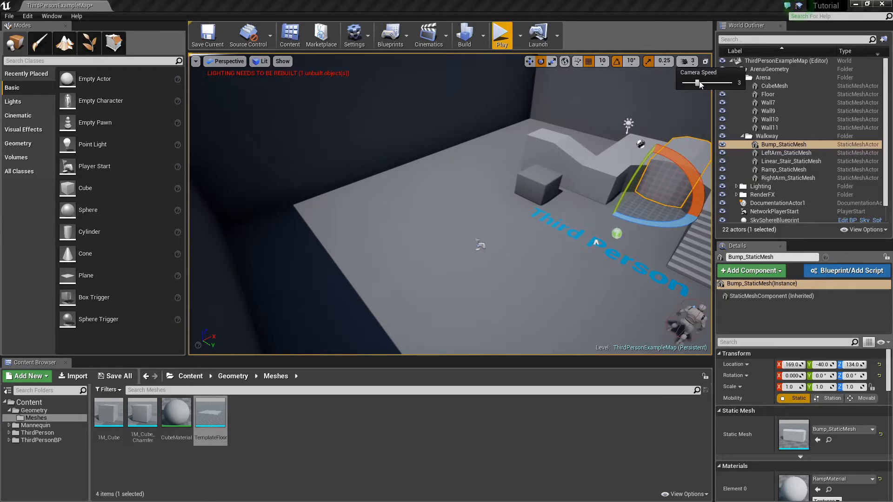
{"action": "left_click", "coordinate": [699, 83]}
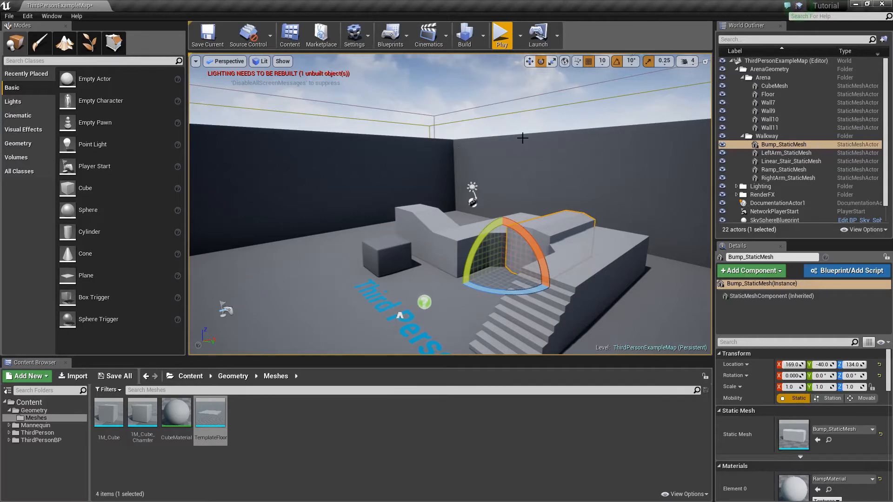
{"action": "mouse_move", "coordinate": [422, 162]}
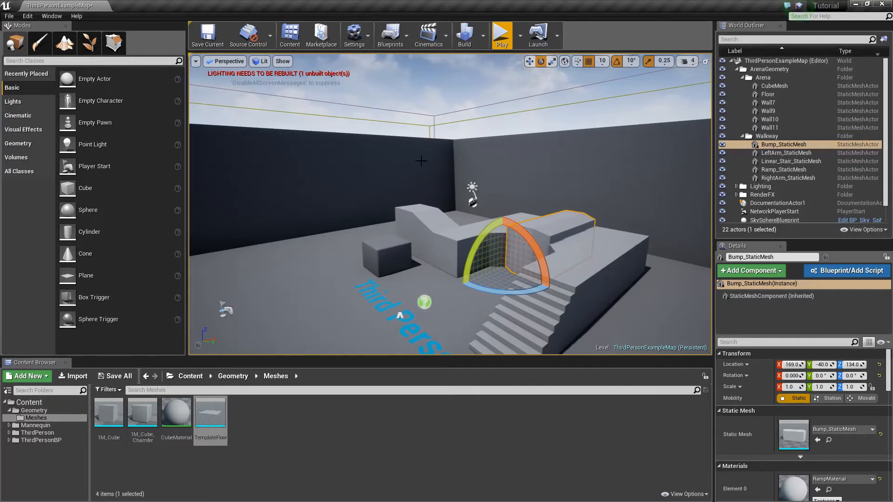
{"action": "mouse_move", "coordinate": [303, 129]}
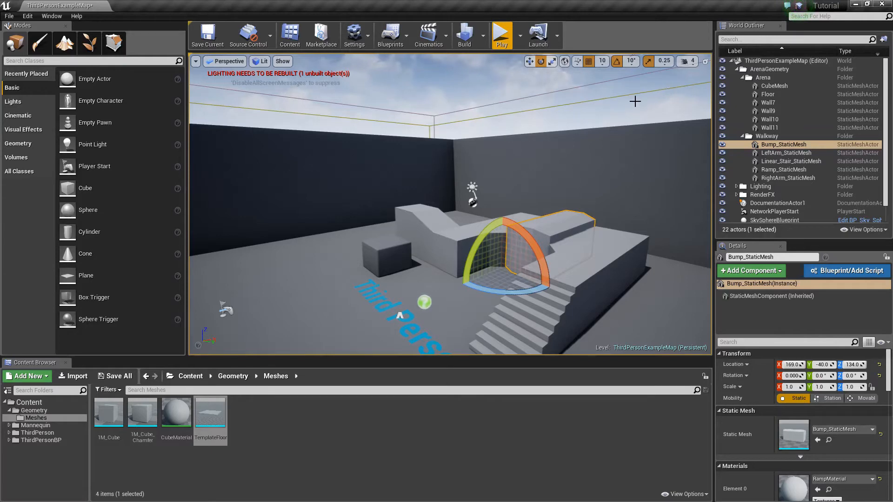
{"action": "mouse_move", "coordinate": [500, 102]}
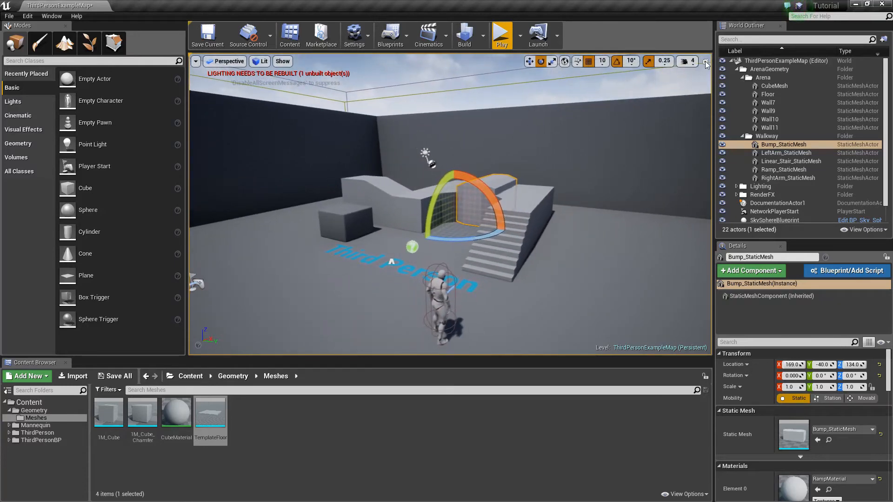
{"action": "left_click", "coordinate": [705, 62]}
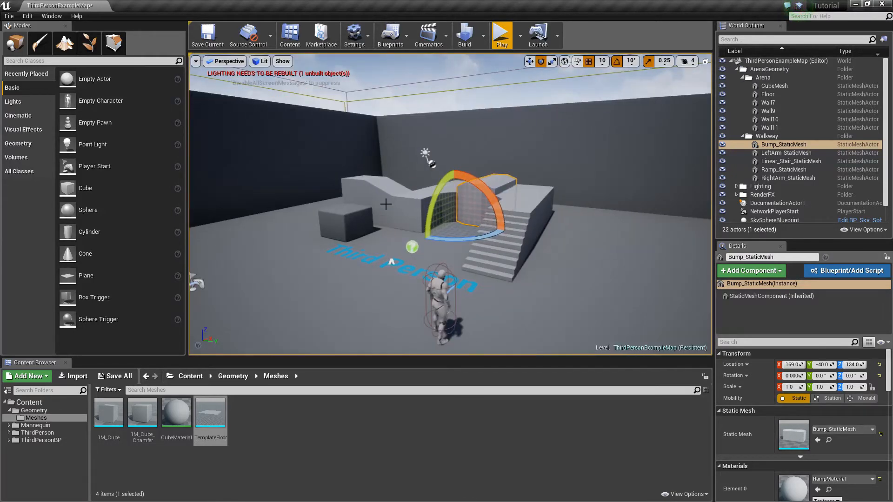
{"action": "mouse_move", "coordinate": [37, 29]}
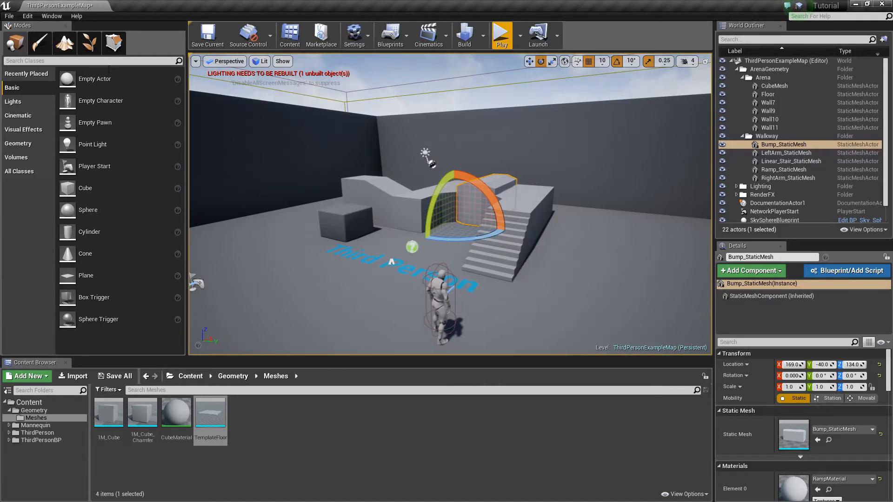
{"action": "mouse_move", "coordinate": [100, 144]}
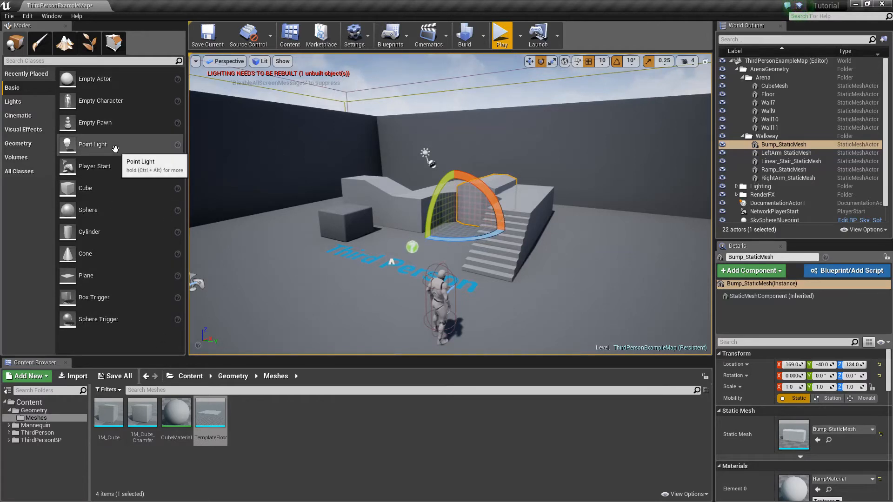
{"action": "mouse_move", "coordinate": [51, 16]}
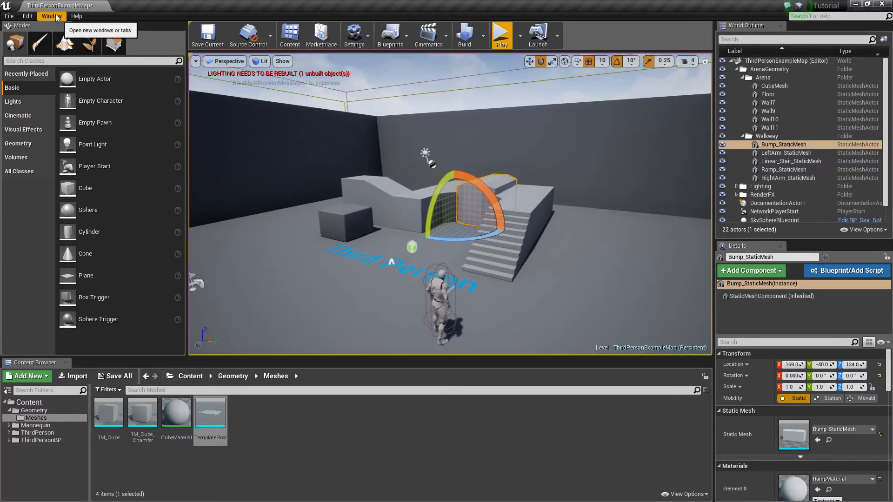
{"action": "mouse_move", "coordinate": [153, 20]}
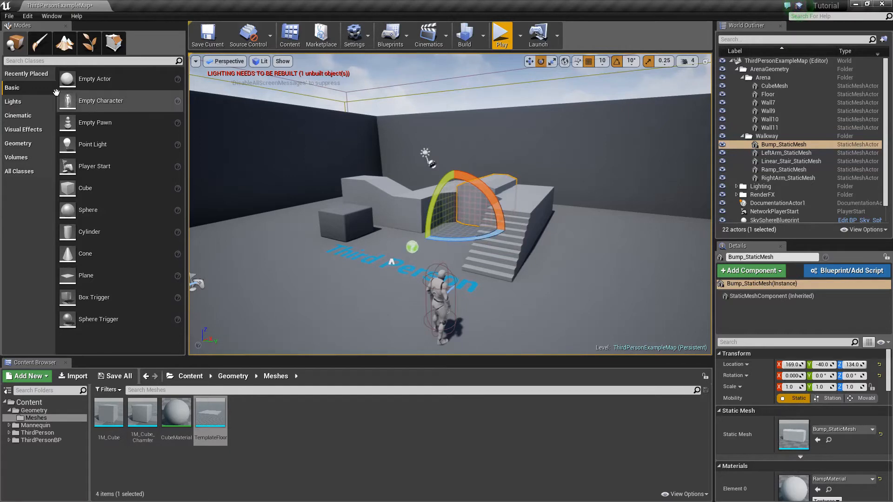
Step: Browse the Lights, Visual Effects and Geometry categories of placeable actors
{"action": "left_click", "coordinate": [13, 101]}
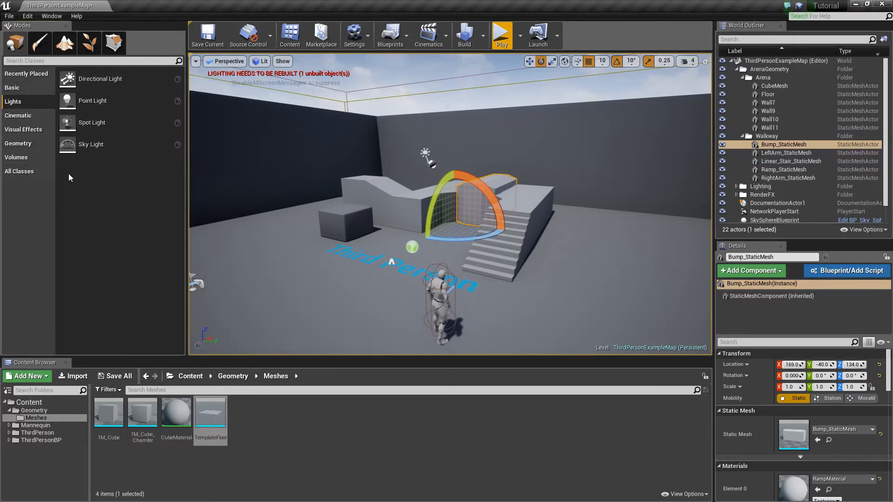
{"action": "mouse_move", "coordinate": [116, 132]}
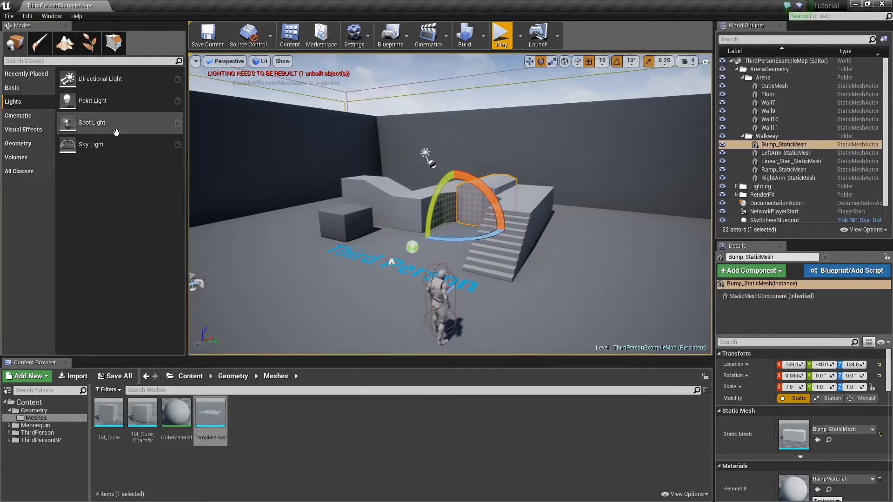
{"action": "mouse_move", "coordinate": [109, 181]}
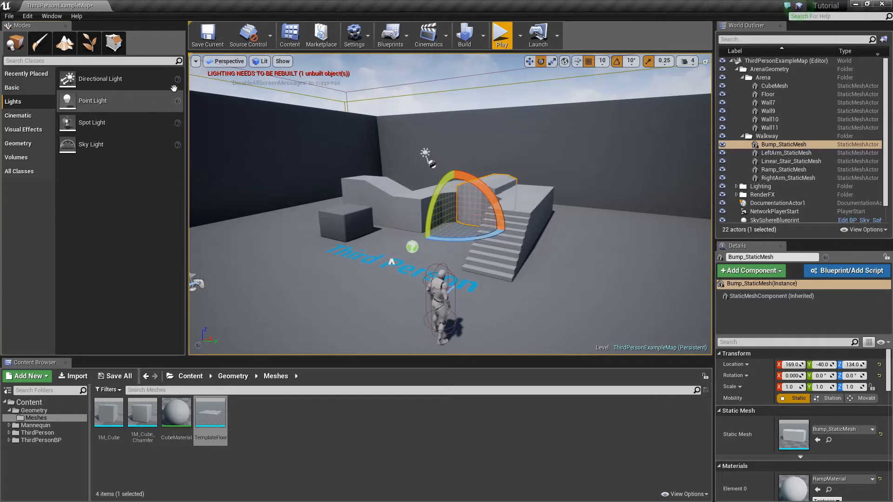
{"action": "mouse_move", "coordinate": [177, 78]}
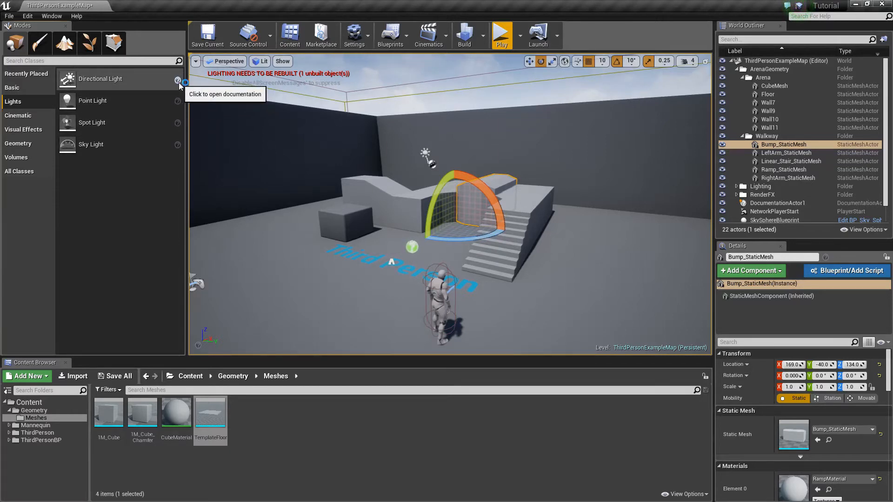
{"action": "left_click", "coordinate": [178, 79]}
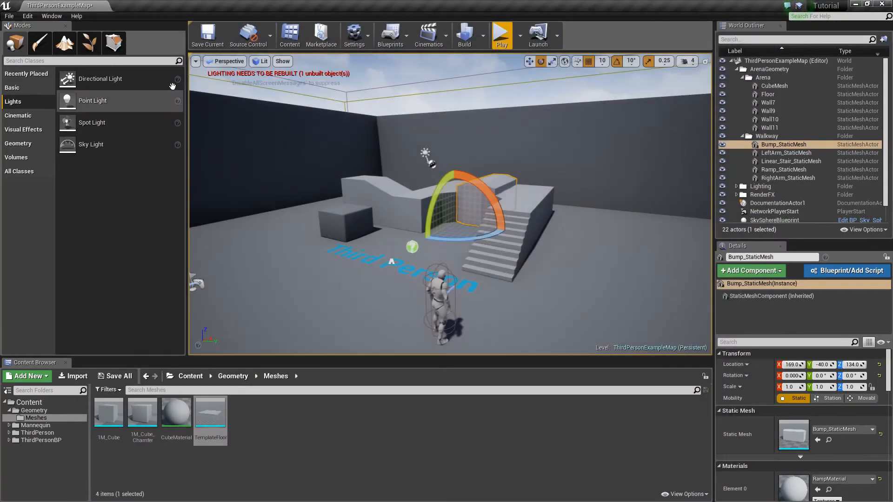
{"action": "mouse_move", "coordinate": [150, 145]}
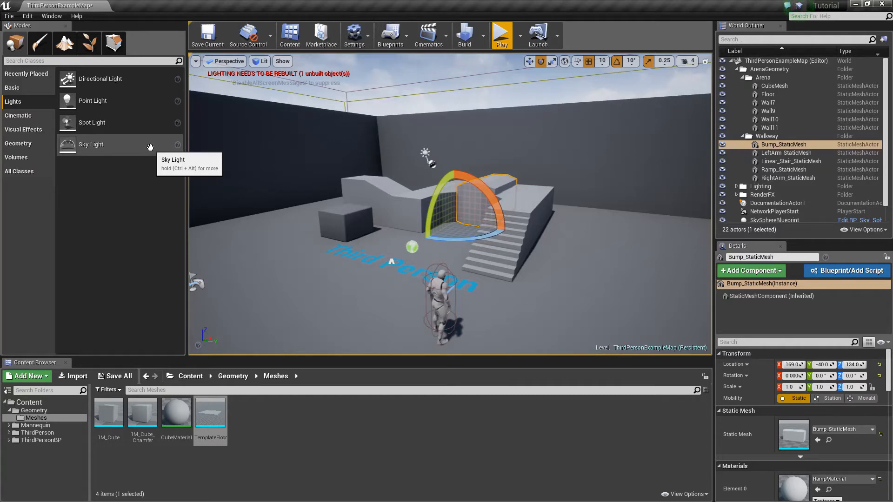
{"action": "mouse_move", "coordinate": [46, 170]}
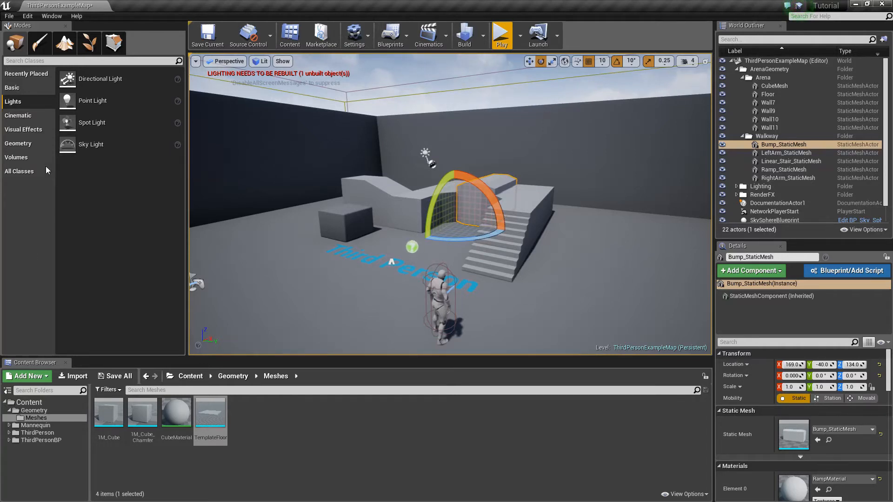
{"action": "mouse_move", "coordinate": [18, 144]}
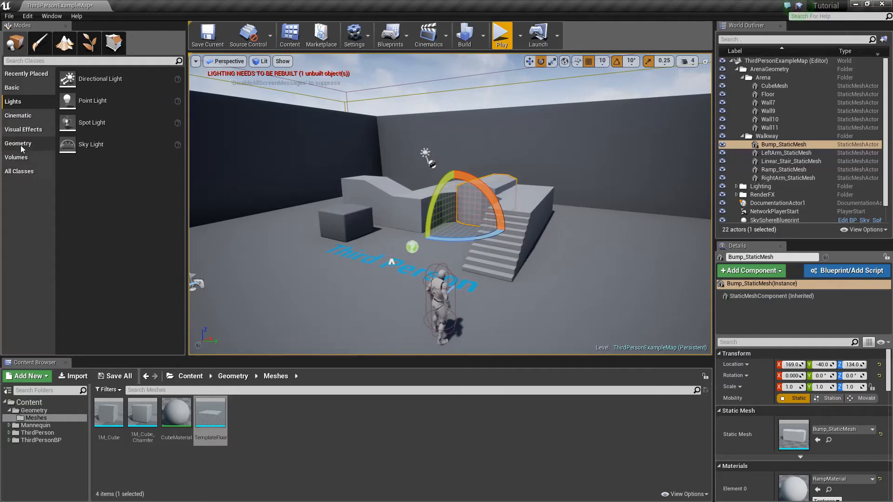
{"action": "left_click", "coordinate": [24, 130]}
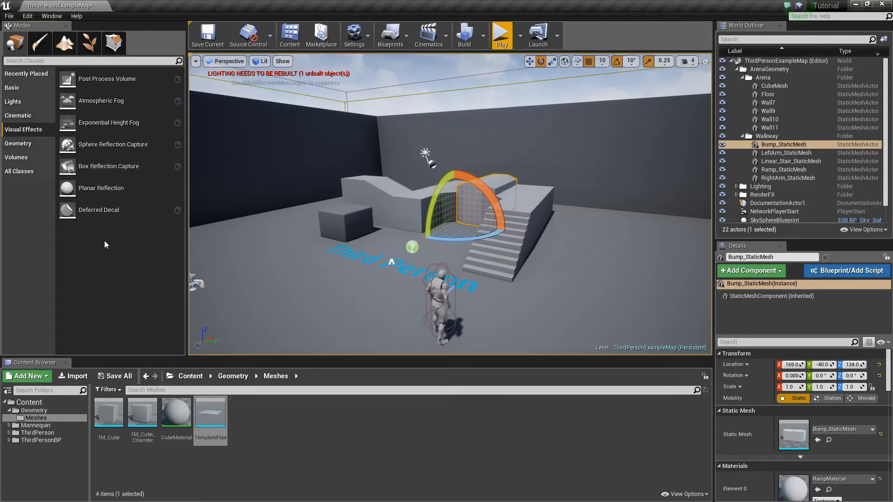
{"action": "left_click", "coordinate": [18, 143]}
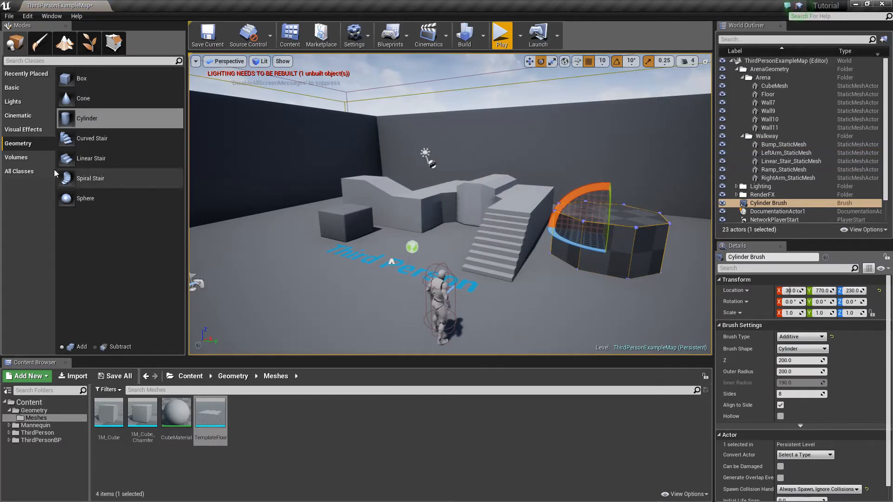
Step: Place a Point Light above the central block and switch to moving it
{"action": "left_click", "coordinate": [16, 157]}
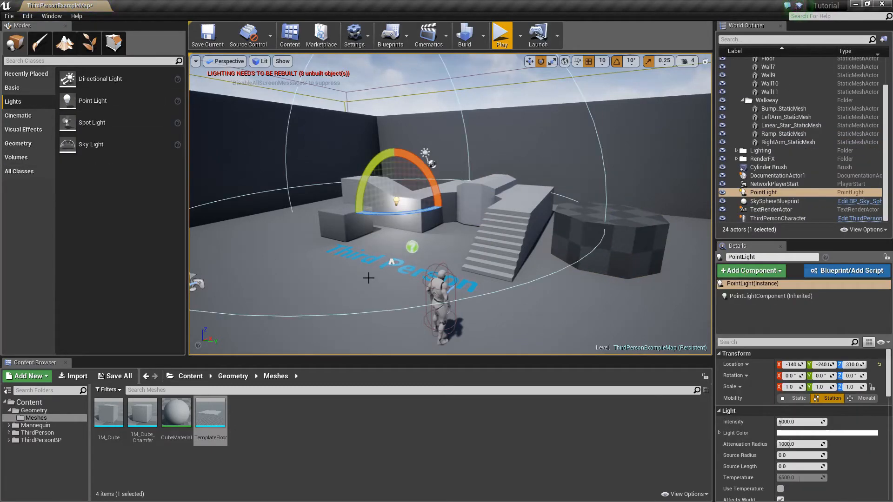
{"action": "left_click", "coordinate": [529, 61]}
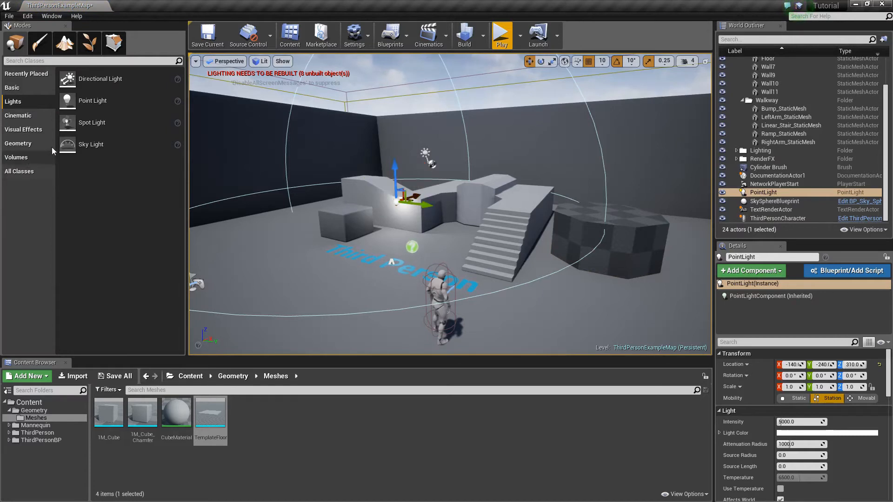
{"action": "mouse_move", "coordinate": [39, 43]}
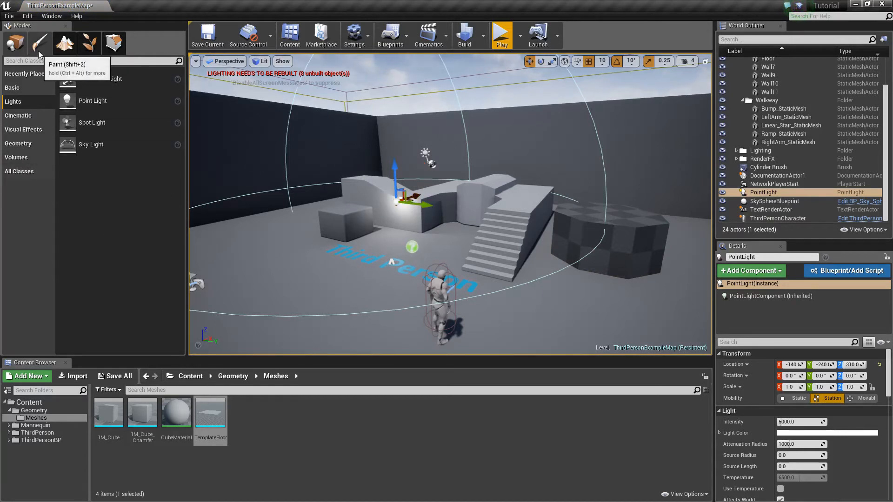
Step: Enter Mesh Paint mode with Vertex Color Painting active
{"action": "left_click", "coordinate": [38, 42]}
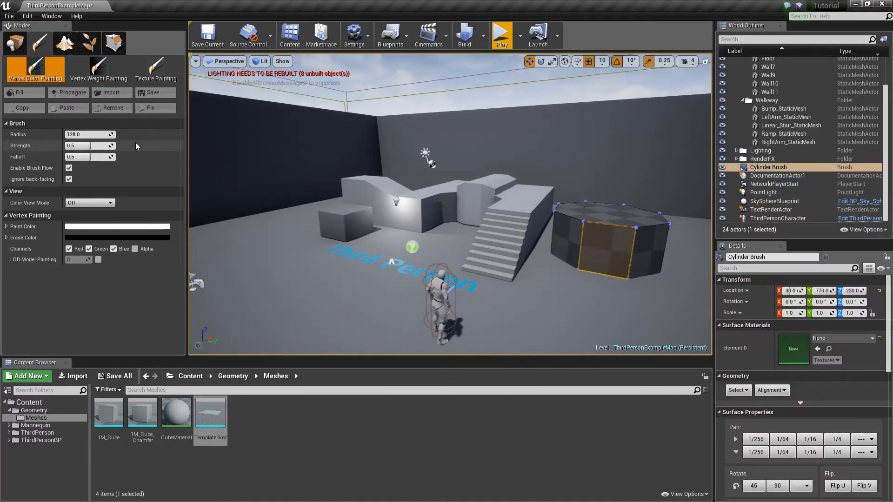
{"action": "mouse_move", "coordinate": [531, 266]}
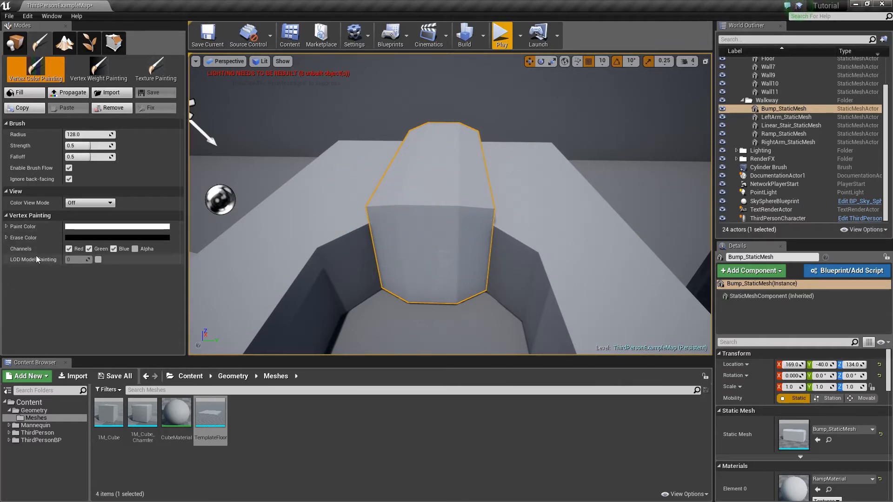
{"action": "mouse_move", "coordinate": [437, 190]}
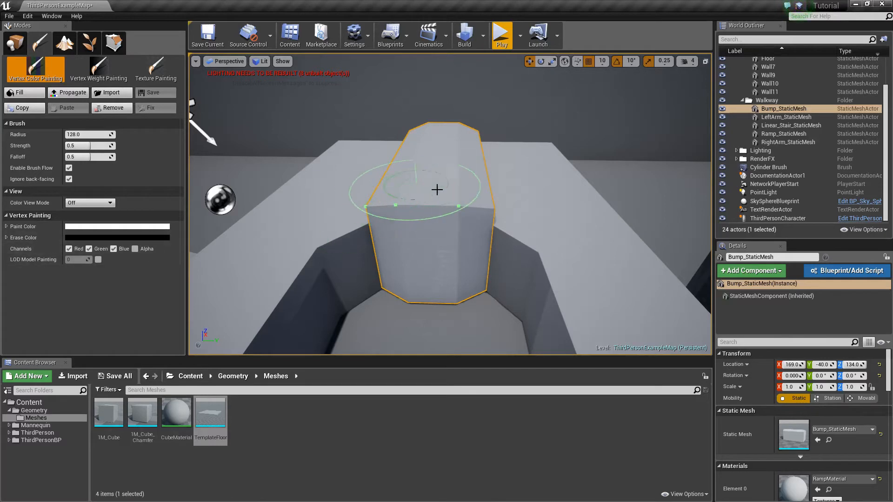
{"action": "mouse_move", "coordinate": [409, 203]}
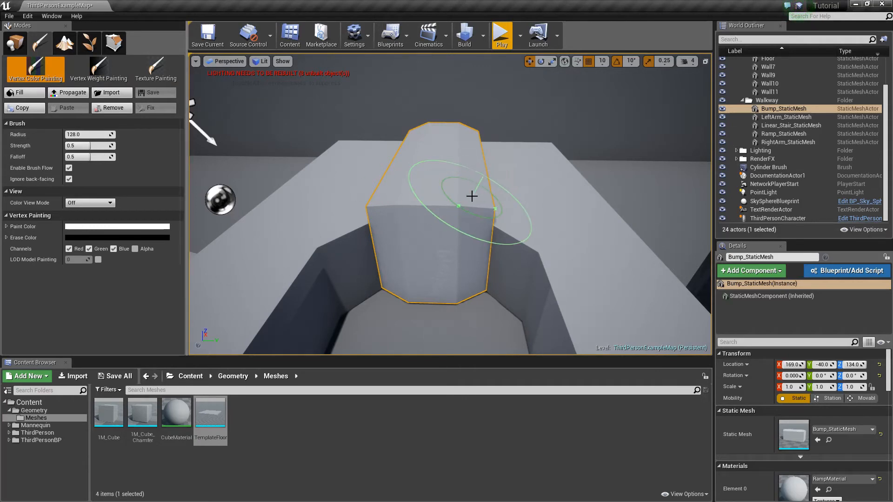
{"action": "mouse_move", "coordinate": [65, 44]}
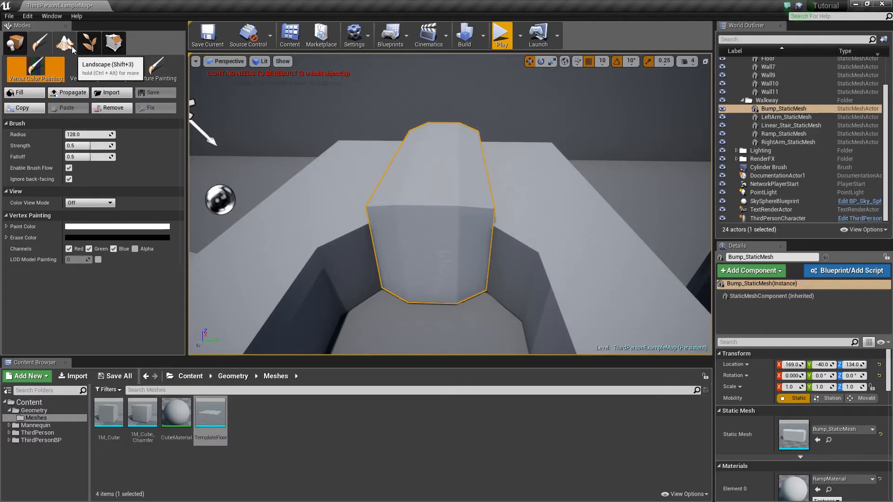
Step: Enter Landscape mode to preview a new 505×505 landscape grid around the level
{"action": "left_click", "coordinate": [87, 44]}
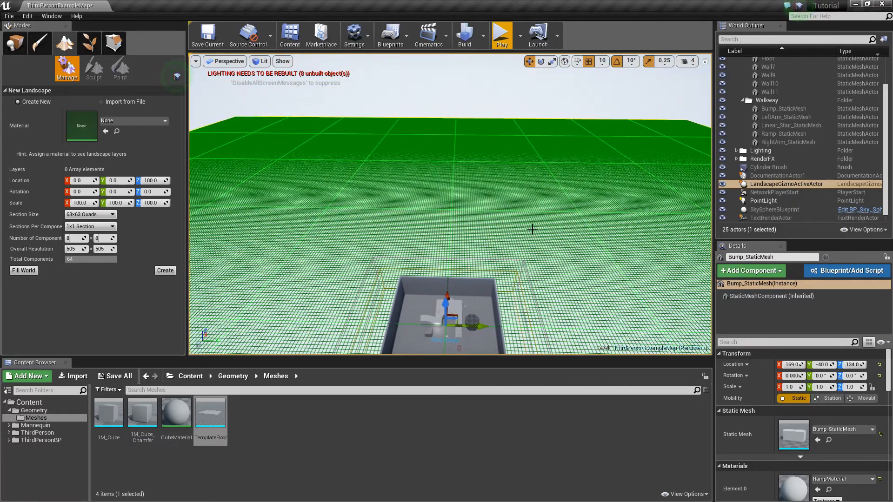
{"action": "mouse_move", "coordinate": [323, 268]}
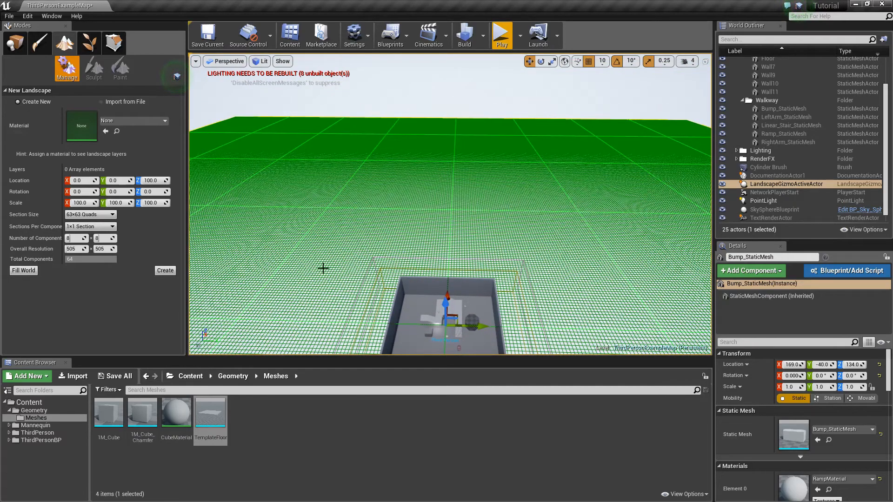
{"action": "mouse_move", "coordinate": [481, 184]}
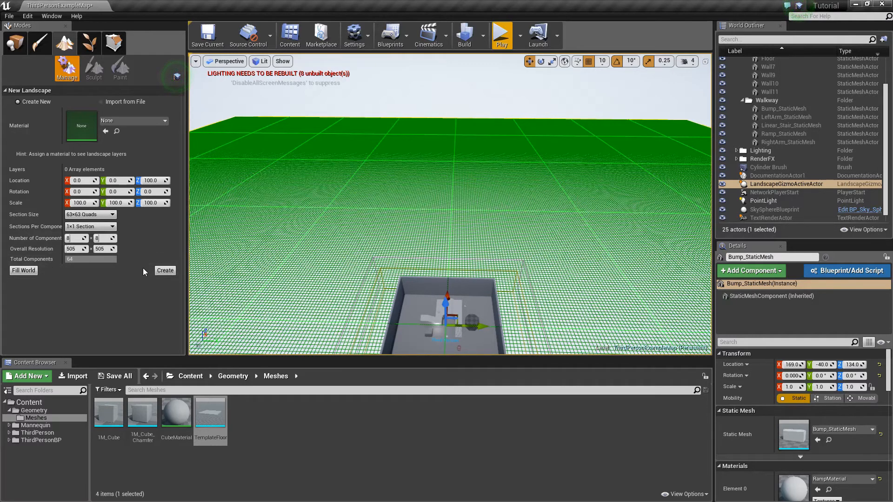
{"action": "mouse_move", "coordinate": [555, 236]}
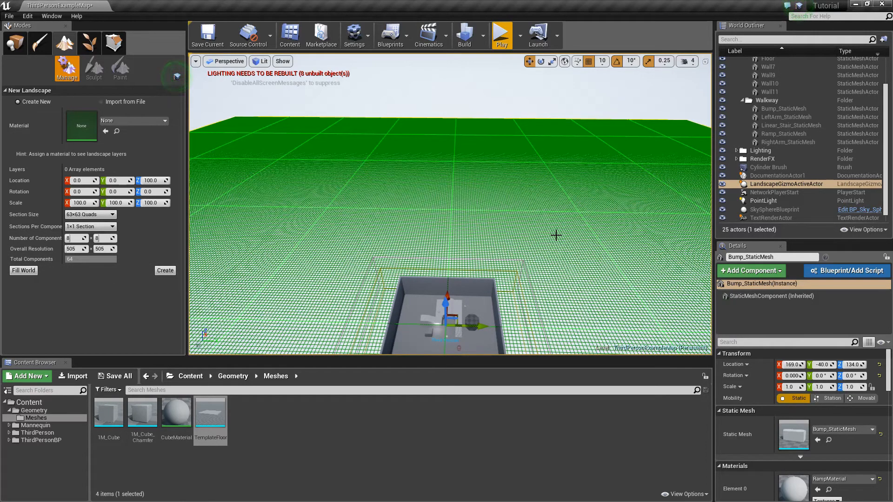
{"action": "mouse_move", "coordinate": [461, 228]}
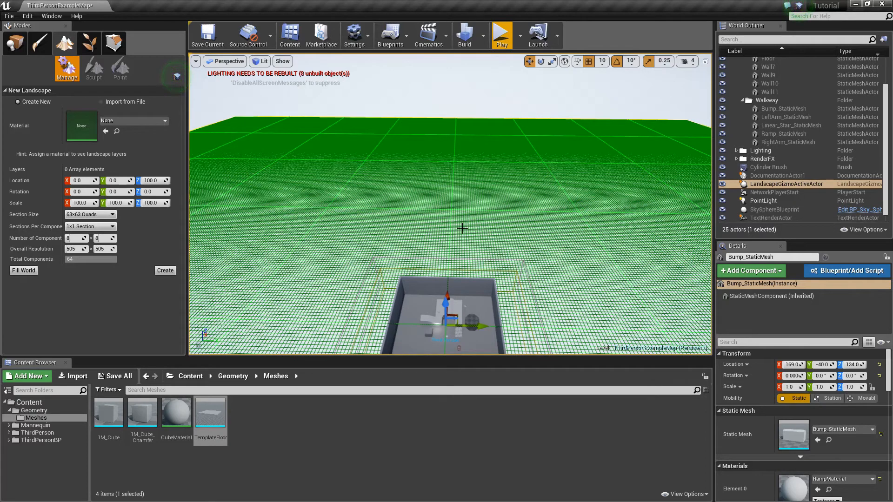
{"action": "mouse_move", "coordinate": [381, 102]}
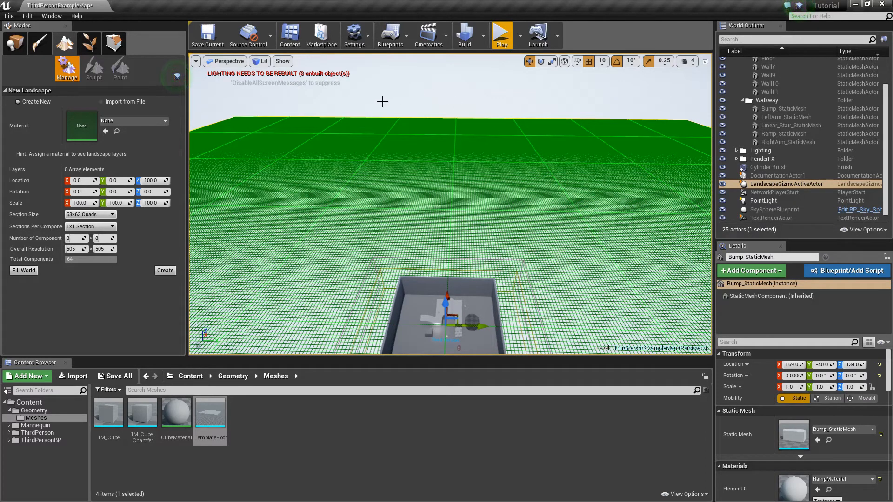
{"action": "mouse_move", "coordinate": [420, 170]}
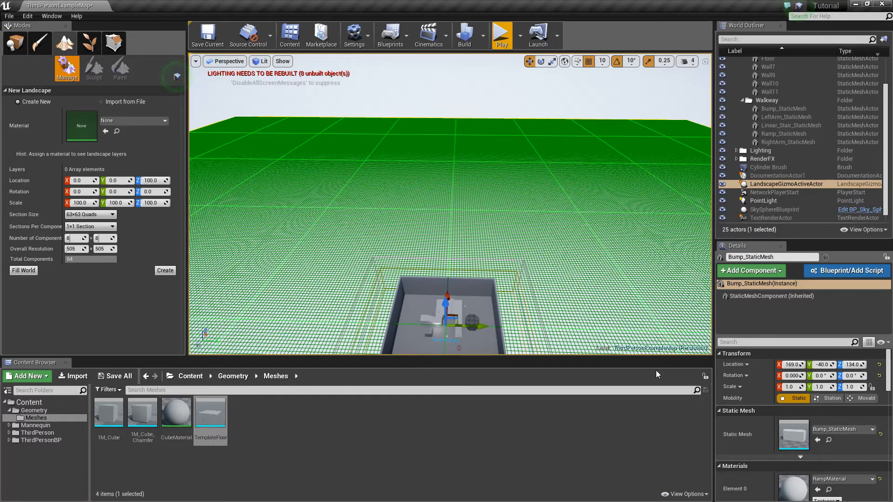
{"action": "mouse_move", "coordinate": [515, 262]}
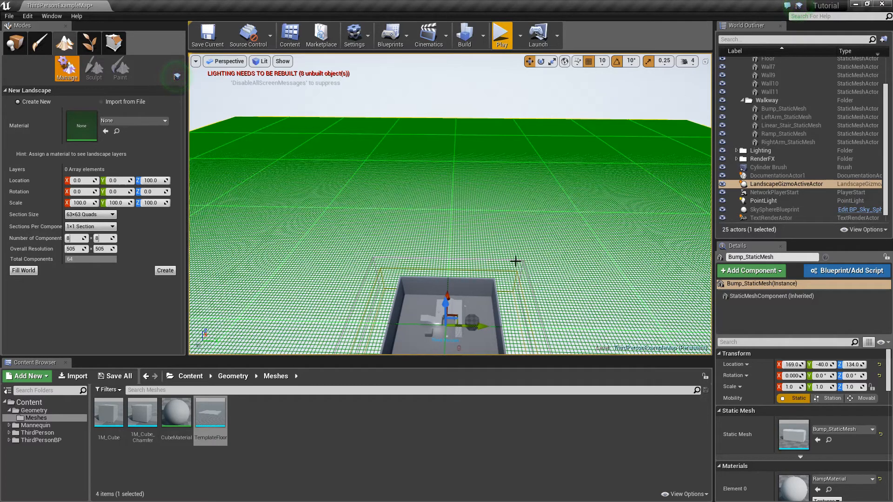
{"action": "mouse_move", "coordinate": [519, 196]}
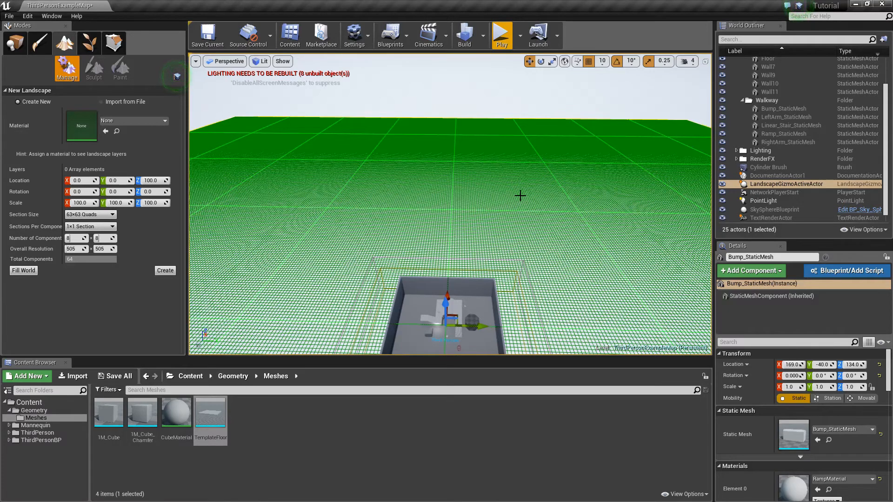
{"action": "mouse_move", "coordinate": [315, 174]}
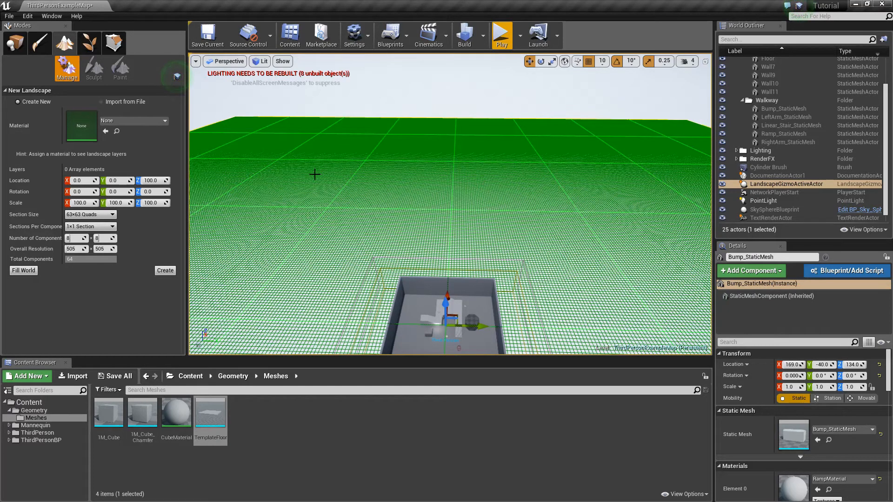
{"action": "mouse_move", "coordinate": [537, 196]}
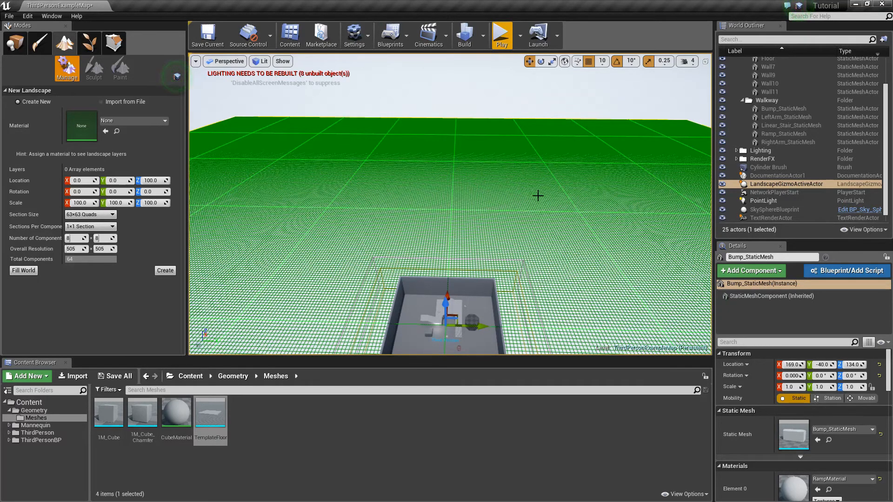
{"action": "mouse_move", "coordinate": [652, 198]}
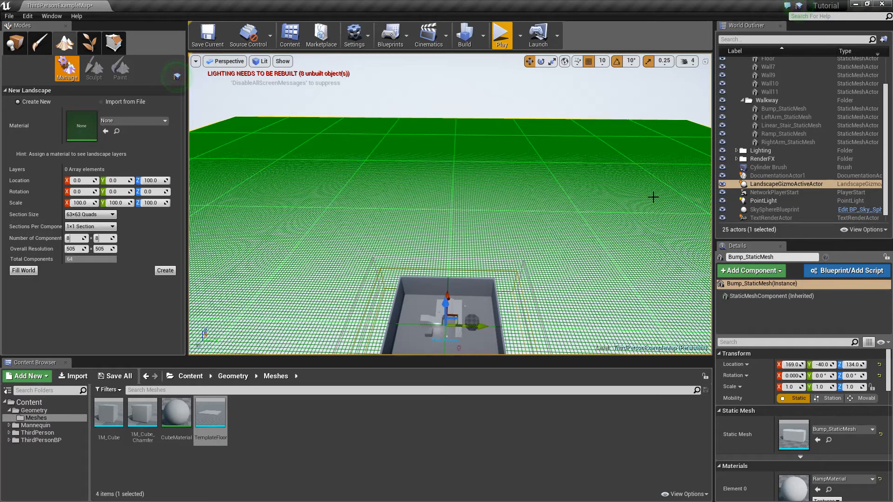
{"action": "mouse_move", "coordinate": [524, 230]}
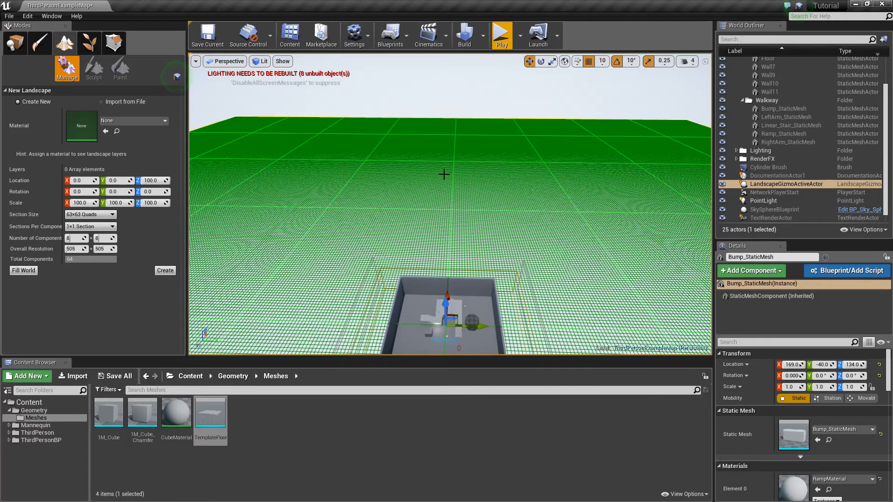
{"action": "mouse_move", "coordinate": [400, 178]}
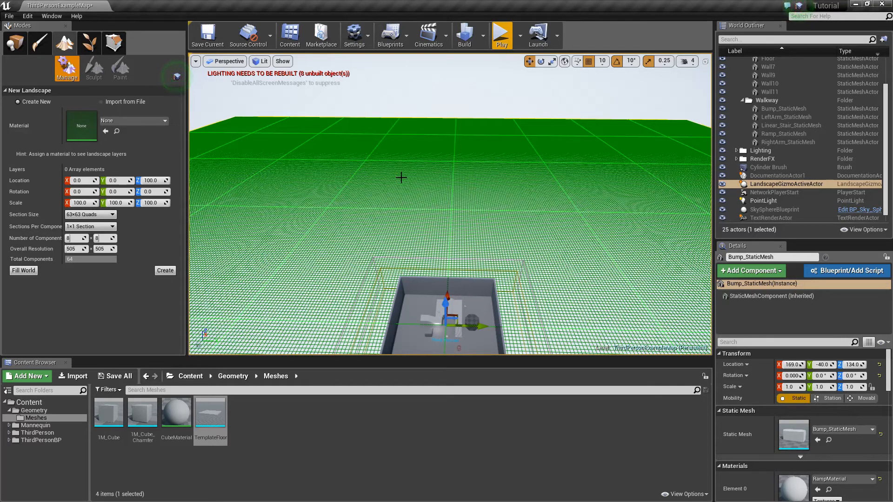
{"action": "mouse_move", "coordinate": [523, 198]}
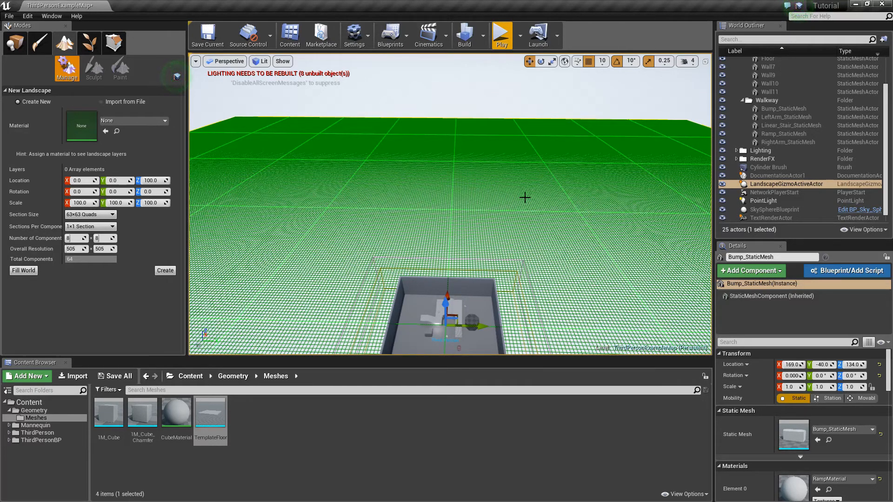
{"action": "mouse_move", "coordinate": [393, 170]}
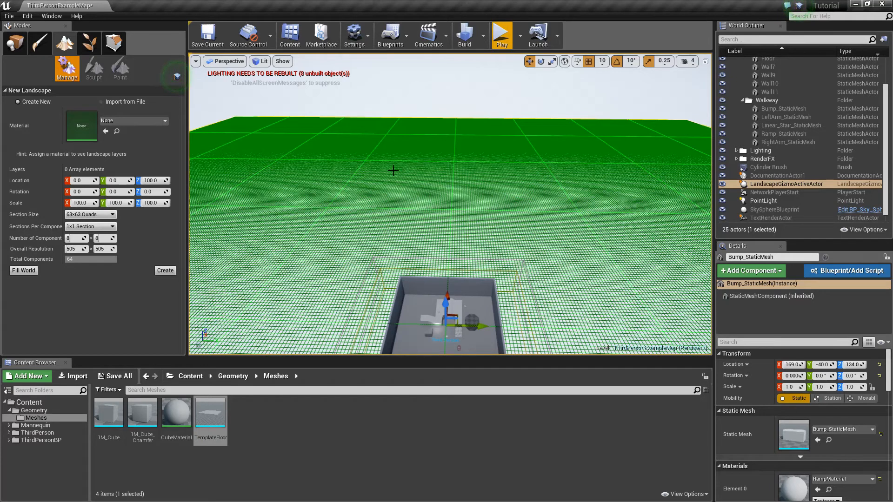
{"action": "mouse_move", "coordinate": [449, 182]}
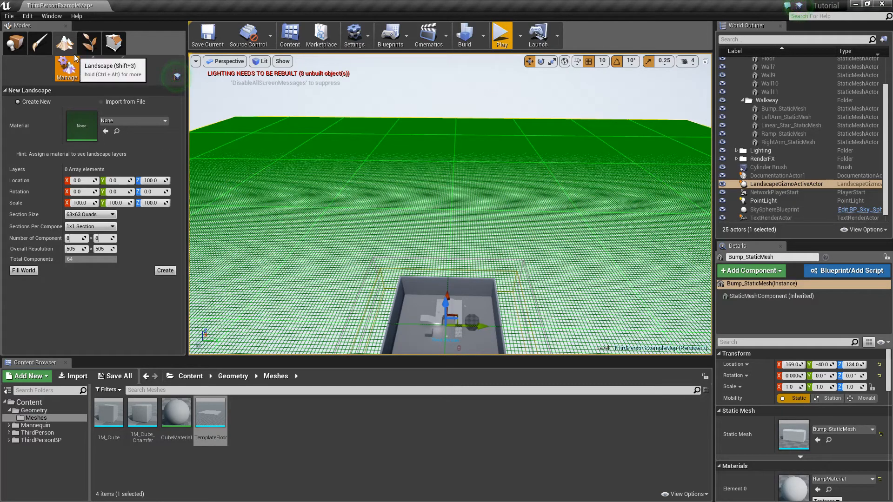
{"action": "mouse_move", "coordinate": [130, 262]}
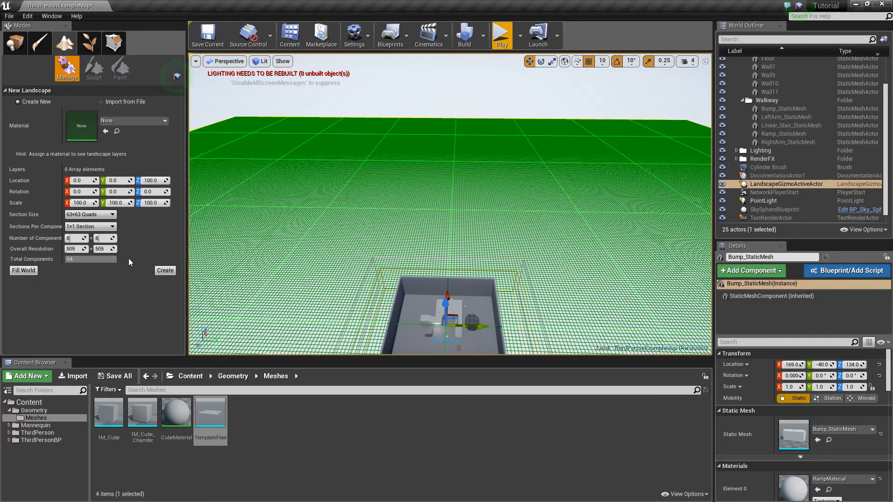
{"action": "mouse_move", "coordinate": [93, 69]}
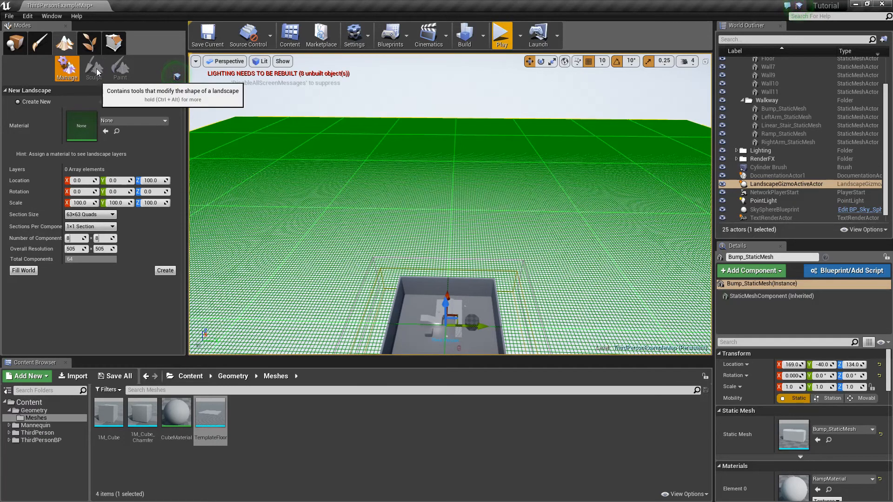
{"action": "mouse_move", "coordinate": [119, 68]}
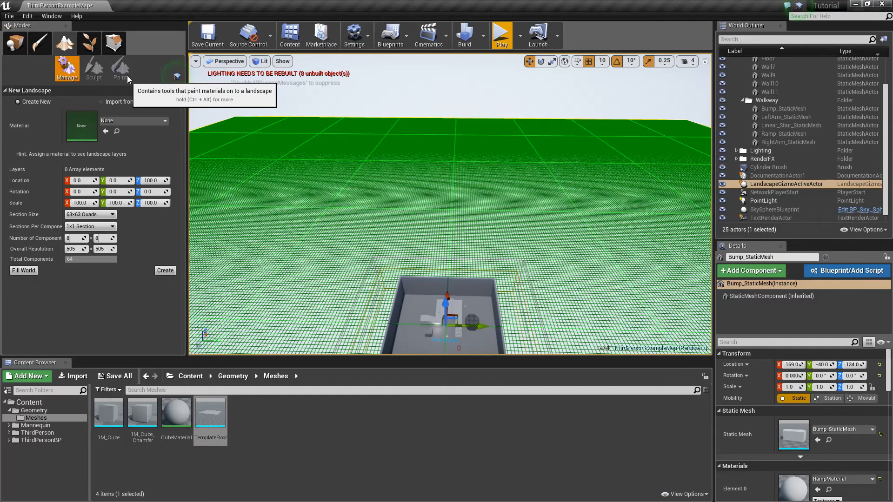
{"action": "mouse_move", "coordinate": [119, 87]}
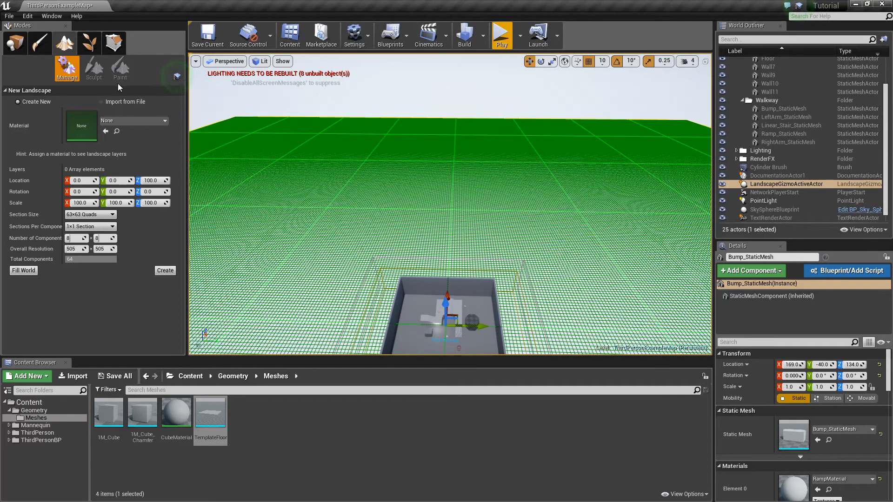
{"action": "left_click", "coordinate": [88, 43]}
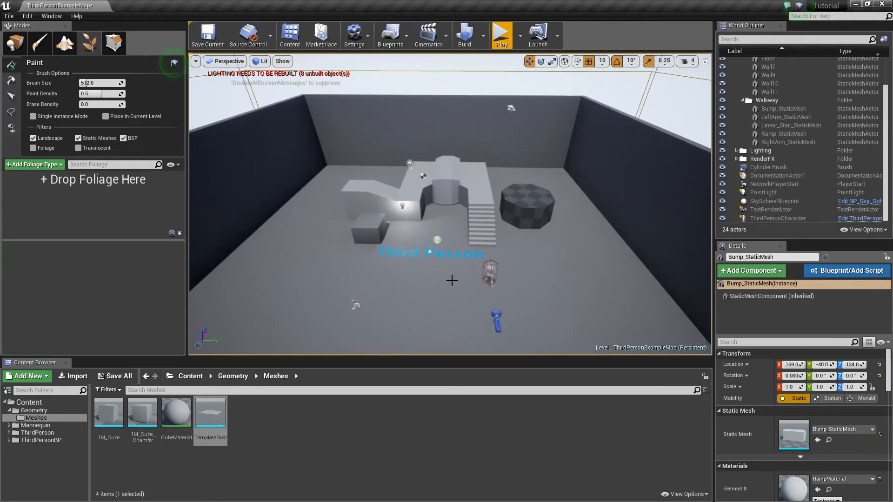
{"action": "mouse_move", "coordinate": [383, 301]}
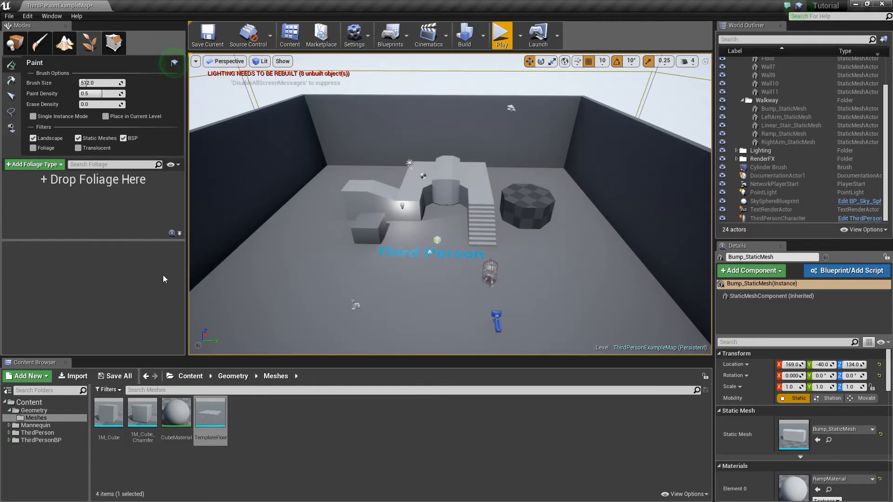
{"action": "mouse_move", "coordinate": [485, 300]}
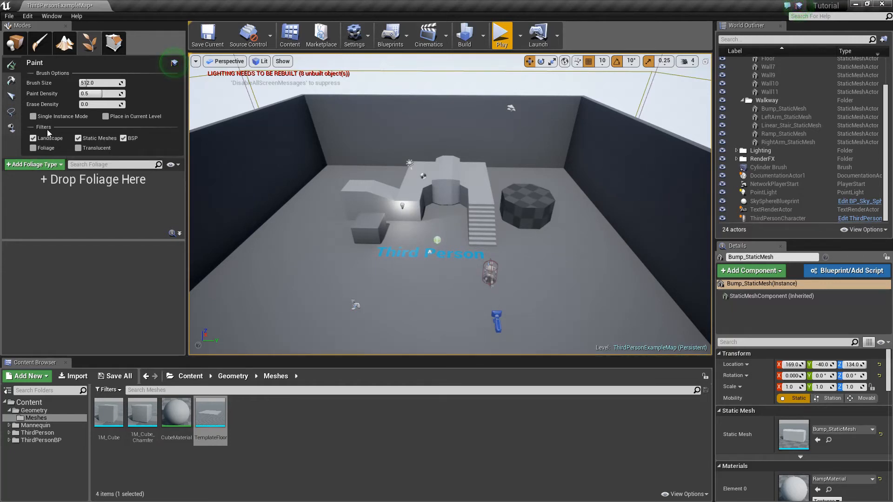
{"action": "mouse_move", "coordinate": [51, 138]}
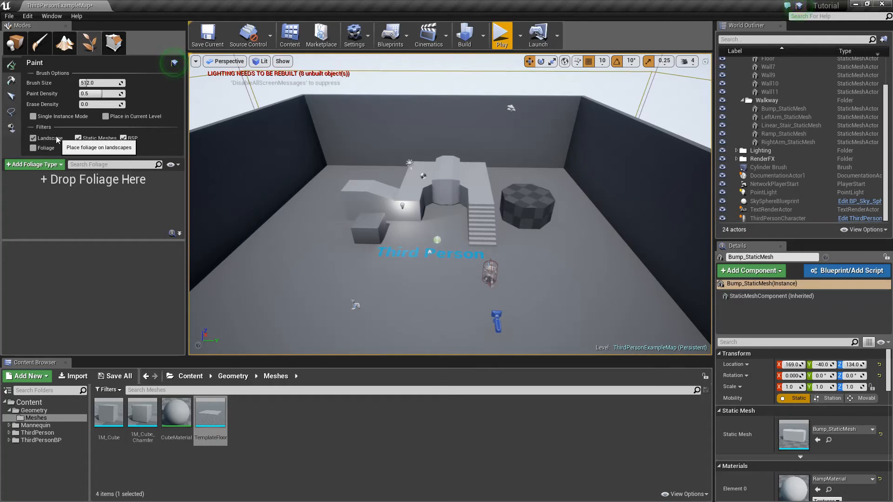
{"action": "mouse_move", "coordinate": [137, 139]}
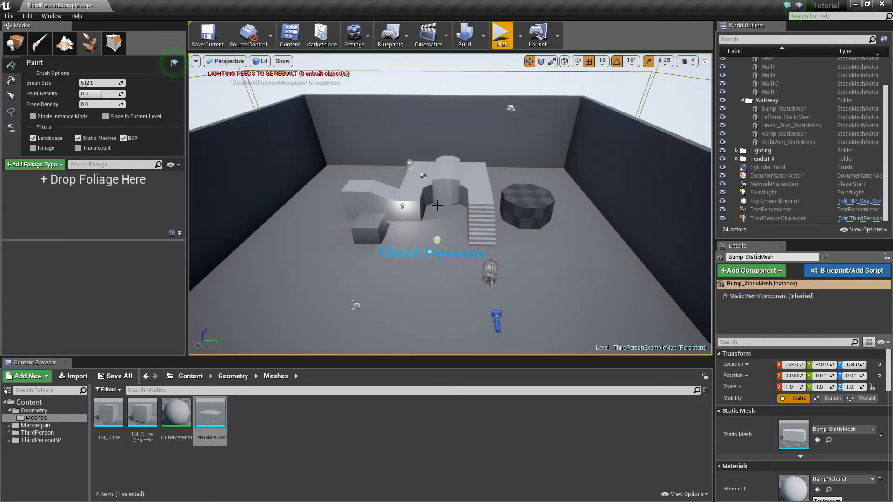
{"action": "mouse_move", "coordinate": [541, 188]}
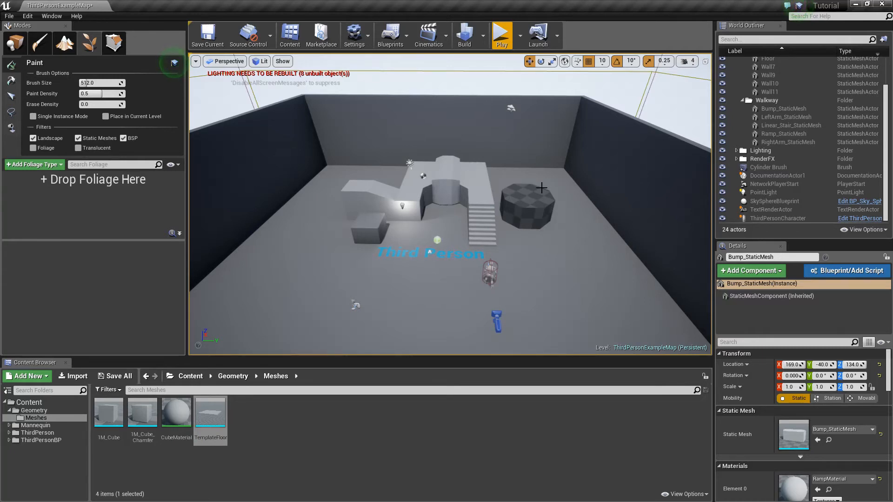
{"action": "mouse_move", "coordinate": [557, 215]}
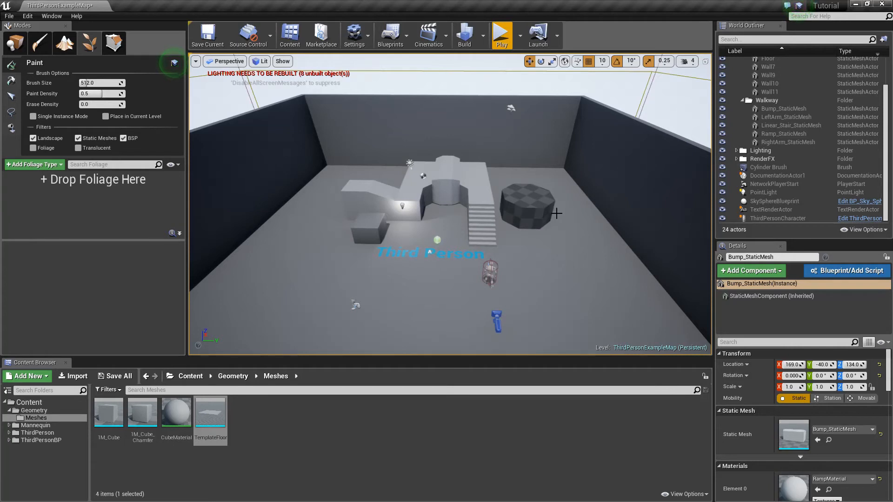
{"action": "mouse_move", "coordinate": [297, 268]}
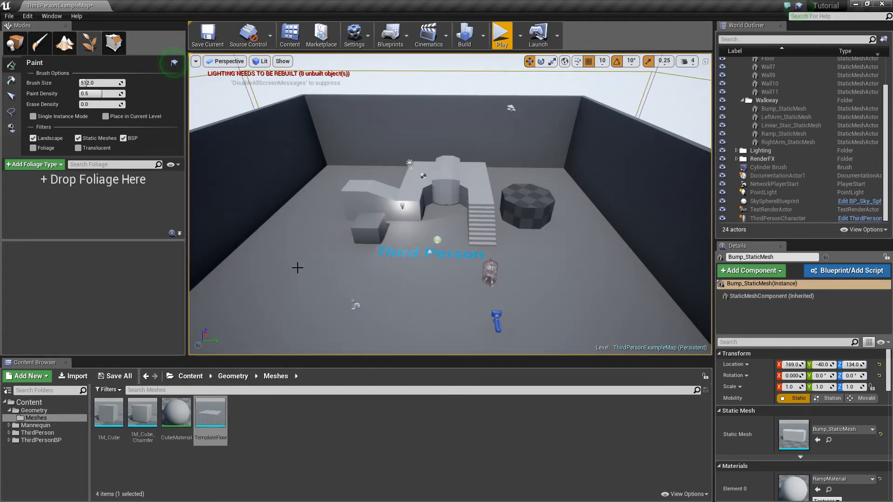
{"action": "mouse_move", "coordinate": [348, 242]}
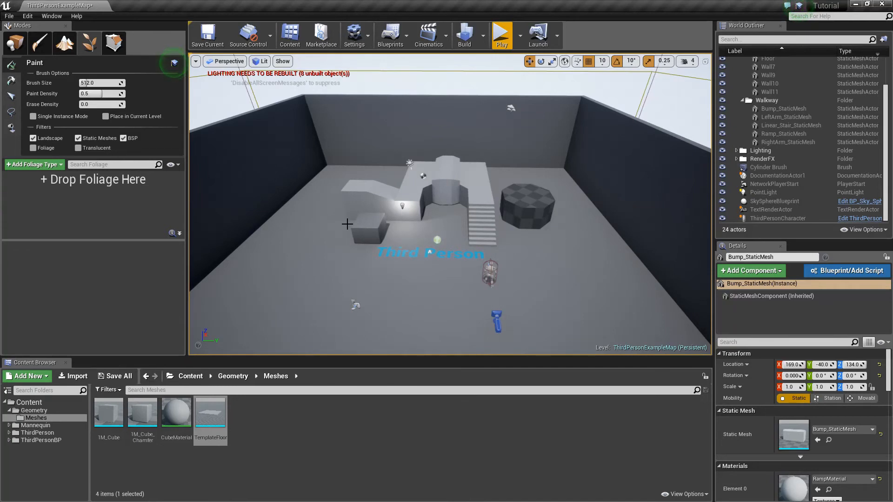
{"action": "mouse_move", "coordinate": [268, 266]}
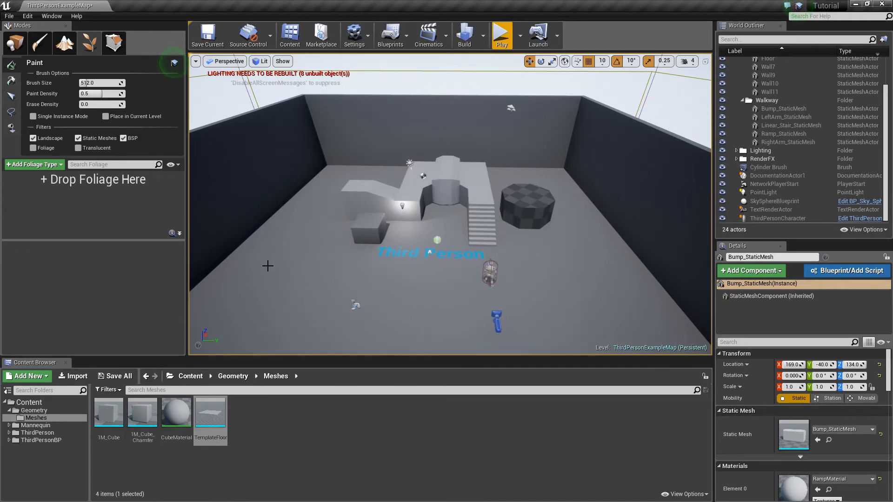
{"action": "mouse_move", "coordinate": [374, 287]}
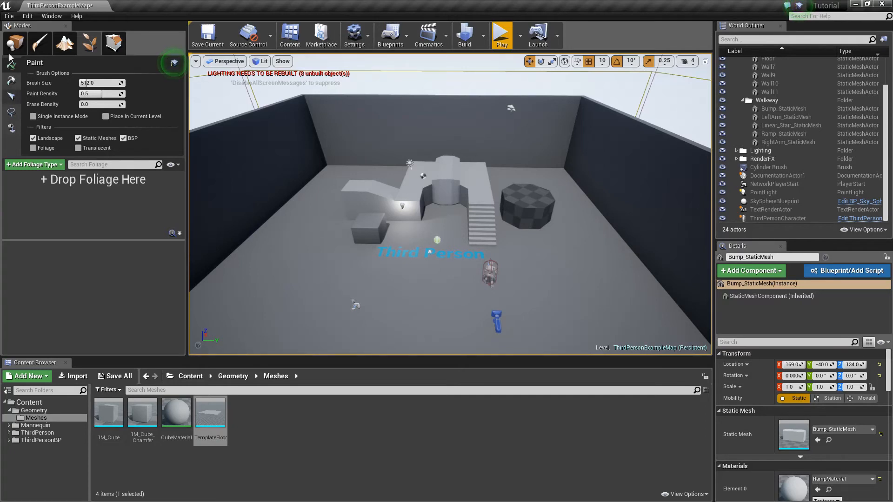
Step: Enter Geometry Editing mode and select the cylinder brush's end face to pull it out
{"action": "left_click", "coordinate": [114, 43]}
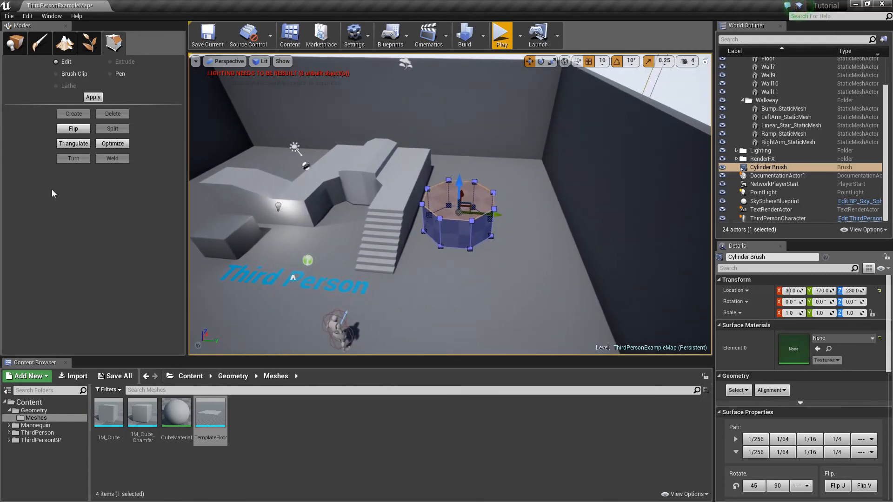
{"action": "mouse_move", "coordinate": [113, 43]}
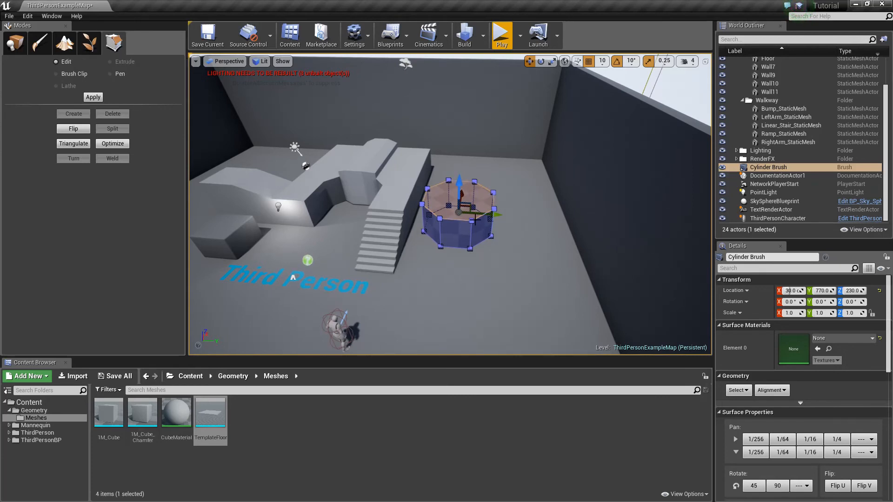
{"action": "left_click", "coordinate": [459, 205]}
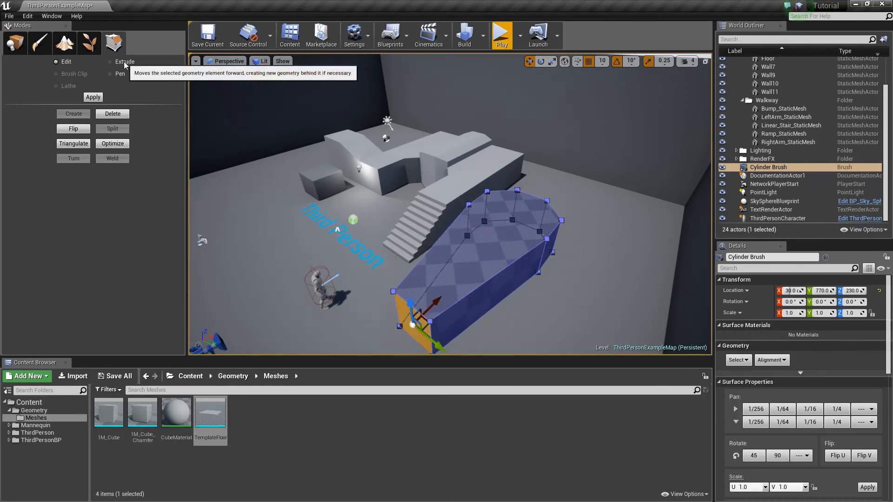
Step: Extrude brush faces to lengthen the walkway and raise one top section into a taller block
{"action": "left_click", "coordinate": [125, 61]}
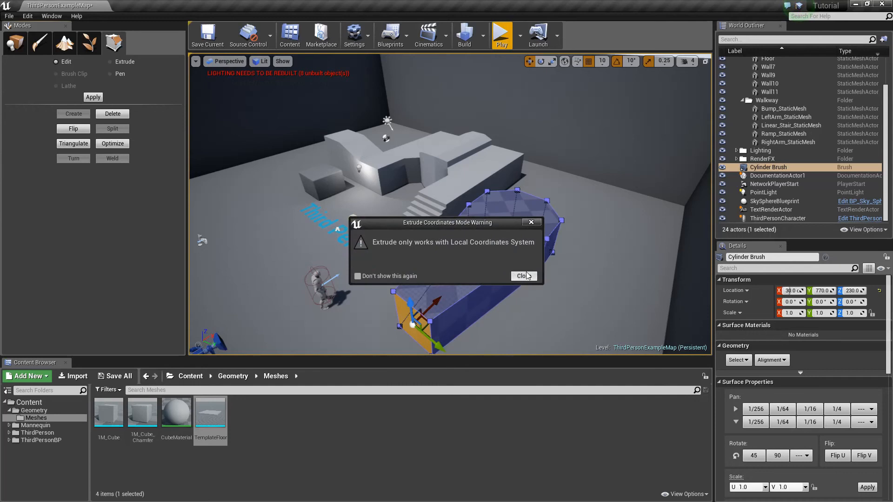
{"action": "left_click", "coordinate": [522, 276]}
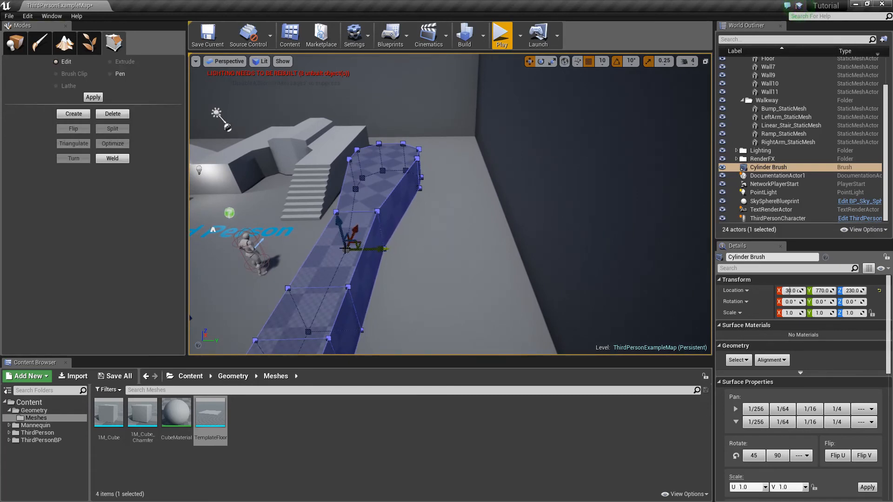
{"action": "left_click", "coordinate": [342, 242]}
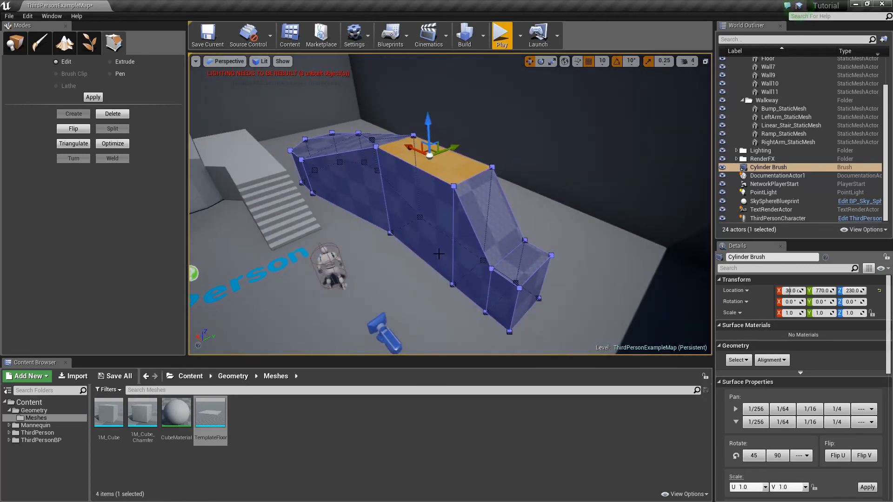
{"action": "mouse_move", "coordinate": [14, 43]}
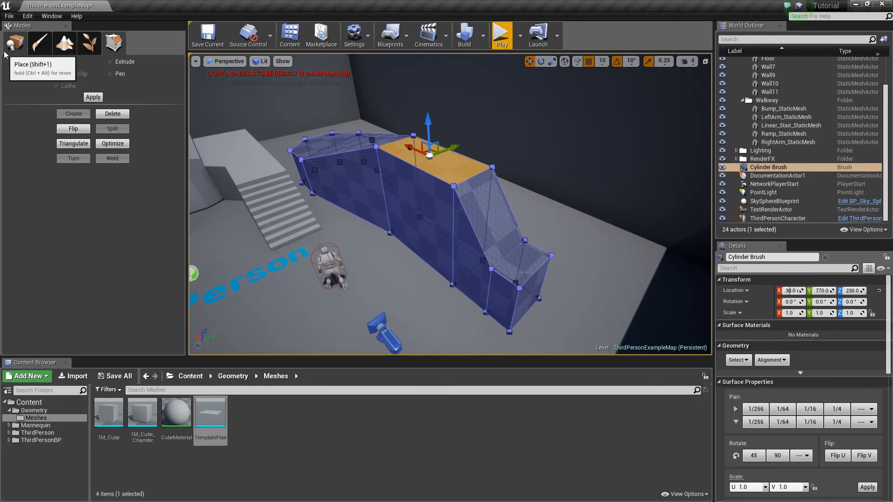
Step: Place a Sphere geometry brush in the level against the walkway wall
{"action": "left_click", "coordinate": [14, 43]}
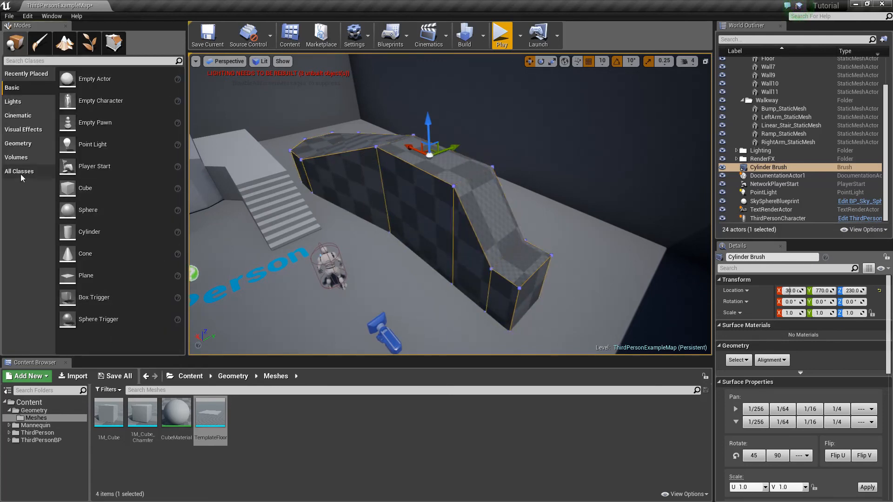
{"action": "left_click", "coordinate": [18, 144]}
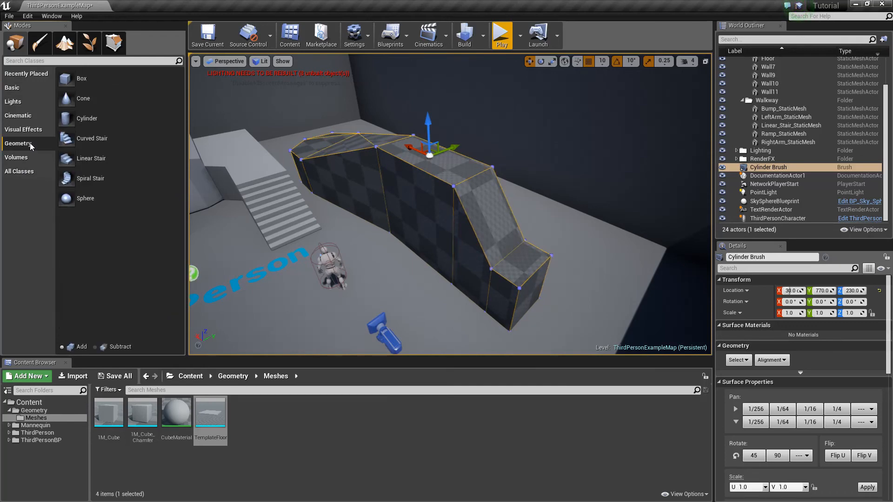
{"action": "mouse_move", "coordinate": [85, 199]}
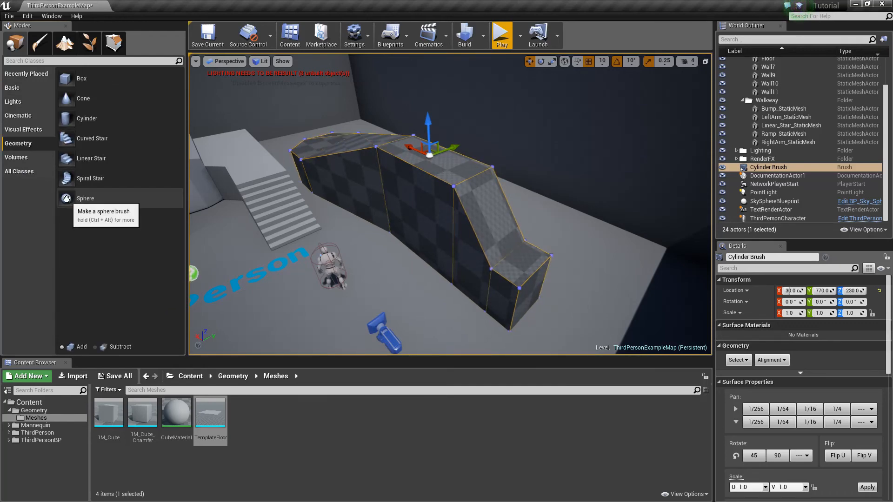
{"action": "left_click", "coordinate": [85, 198]}
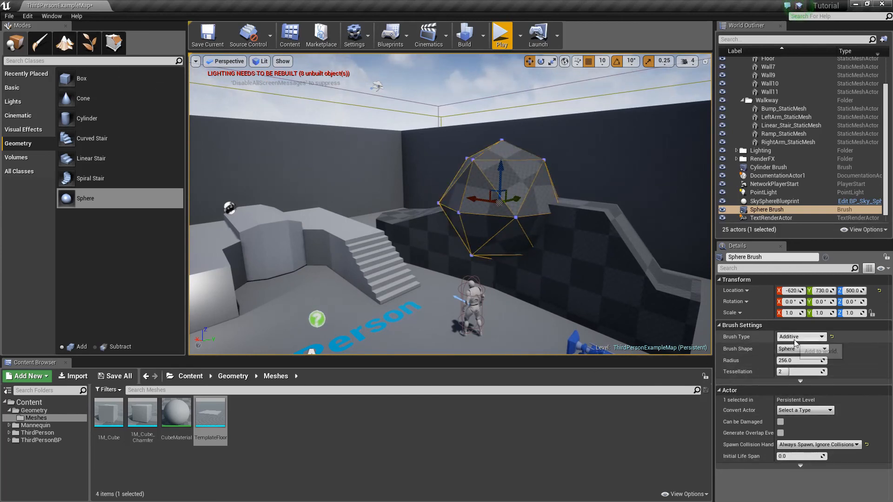
Step: Set the sphere brush's Brush Type to Subtractive, carving a rounded hollow into the walkway
{"action": "left_click", "coordinate": [800, 336]}
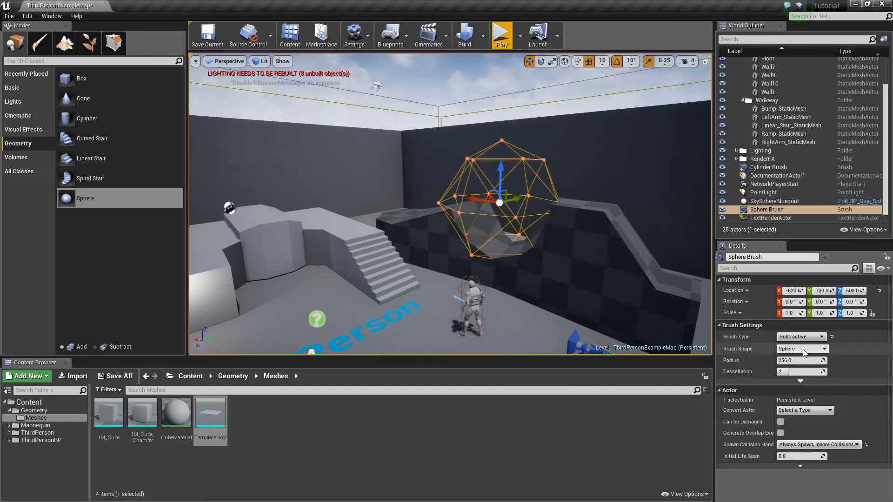
{"action": "mouse_move", "coordinate": [543, 76]}
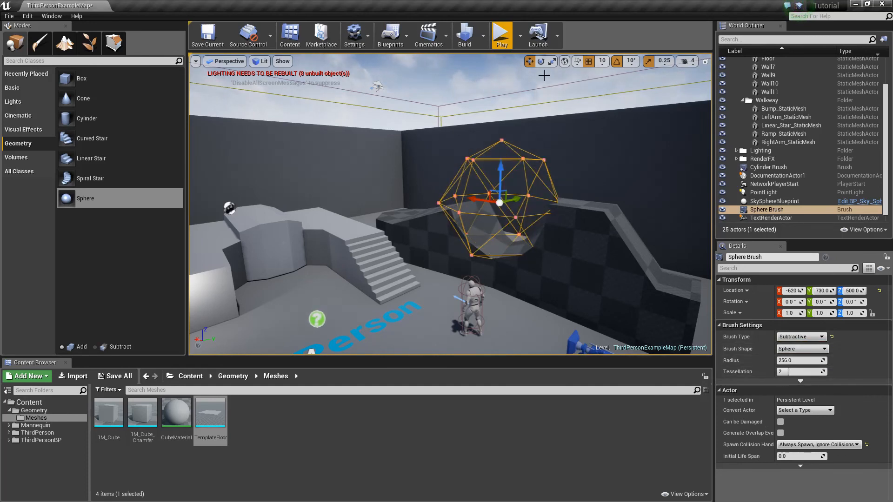
{"action": "left_click", "coordinate": [774, 201]}
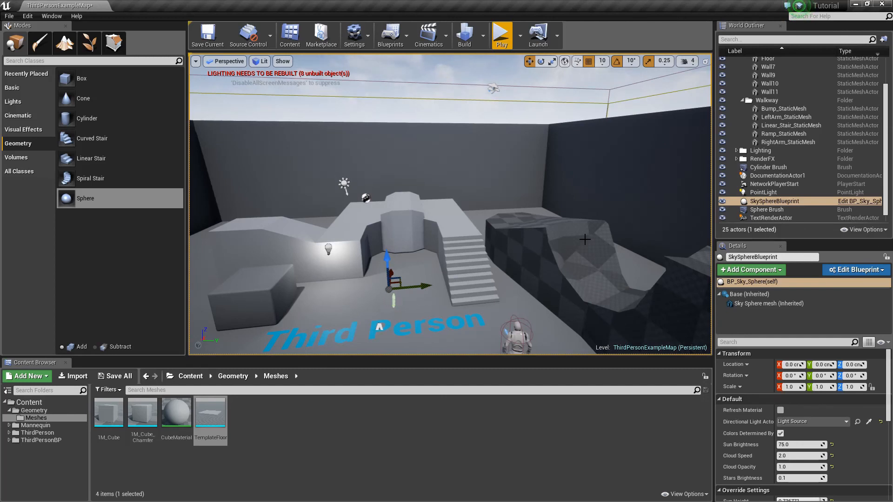
{"action": "left_click", "coordinate": [404, 216]}
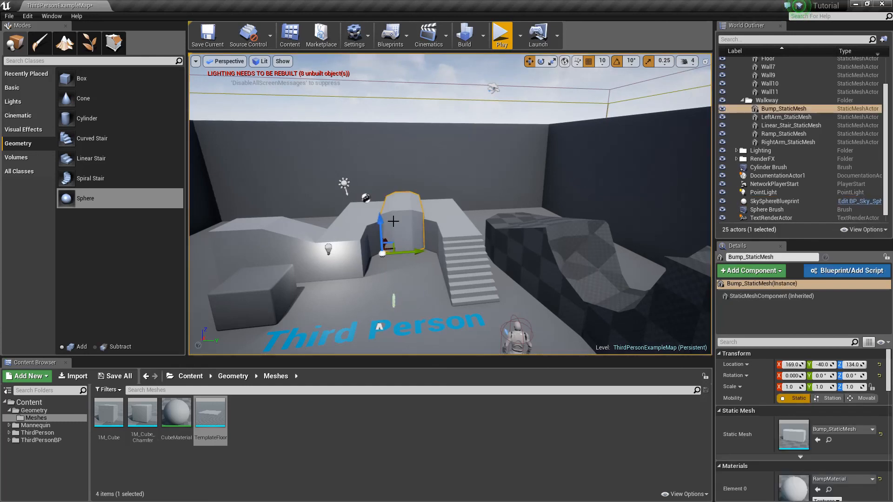